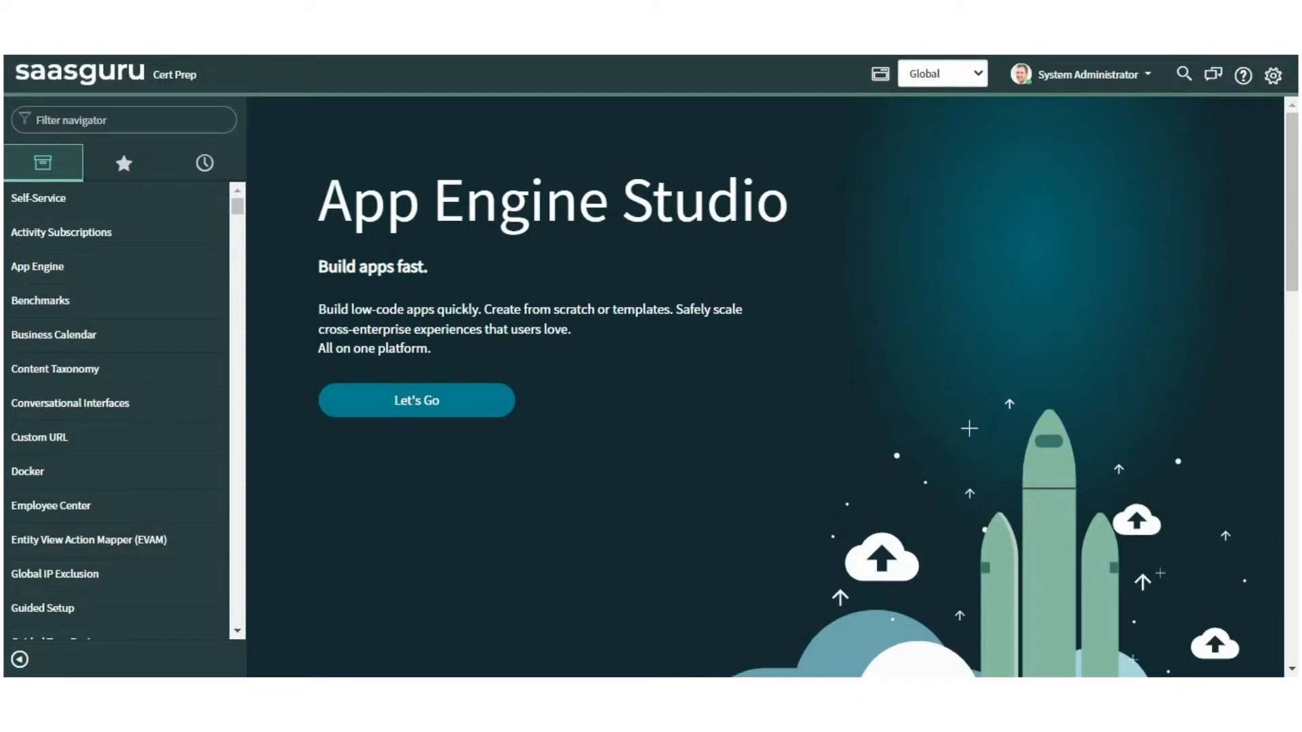
- Filter the application navigator by 'incident' to list the Incident modules
click(60, 232)
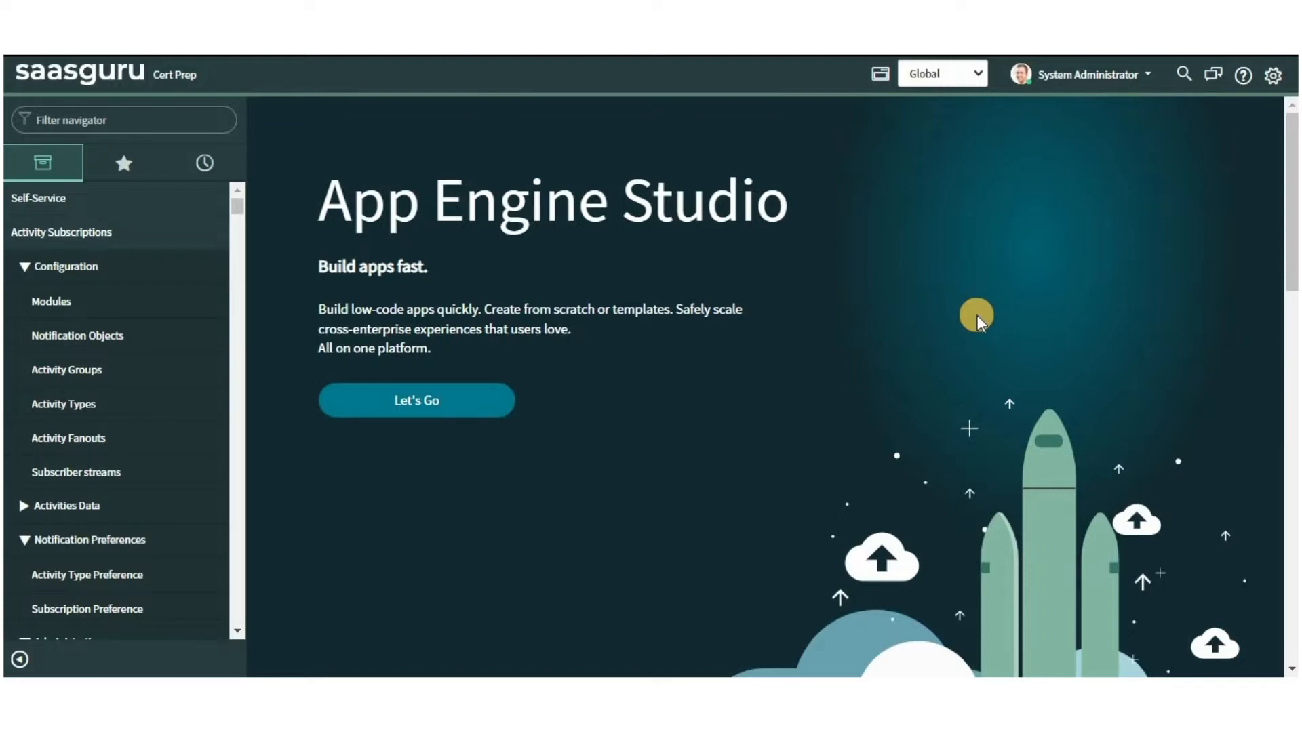
click(123, 120)
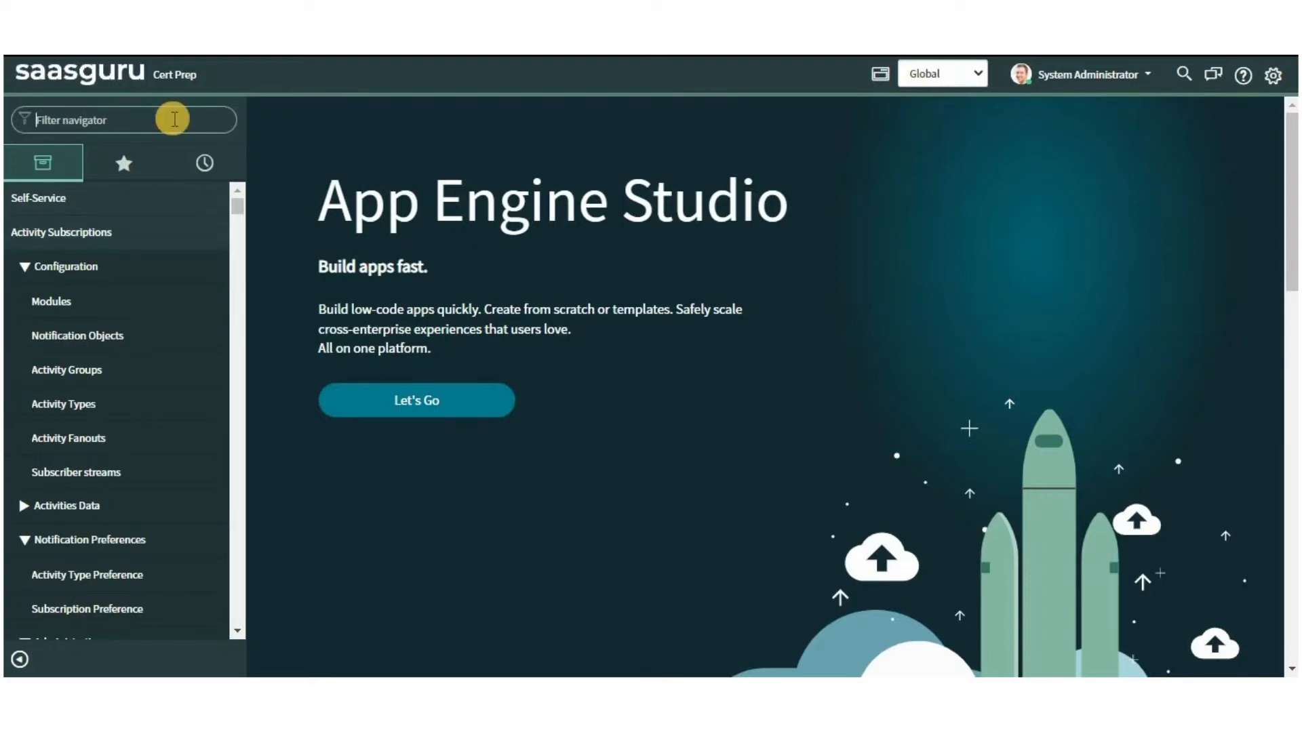
text(incident)
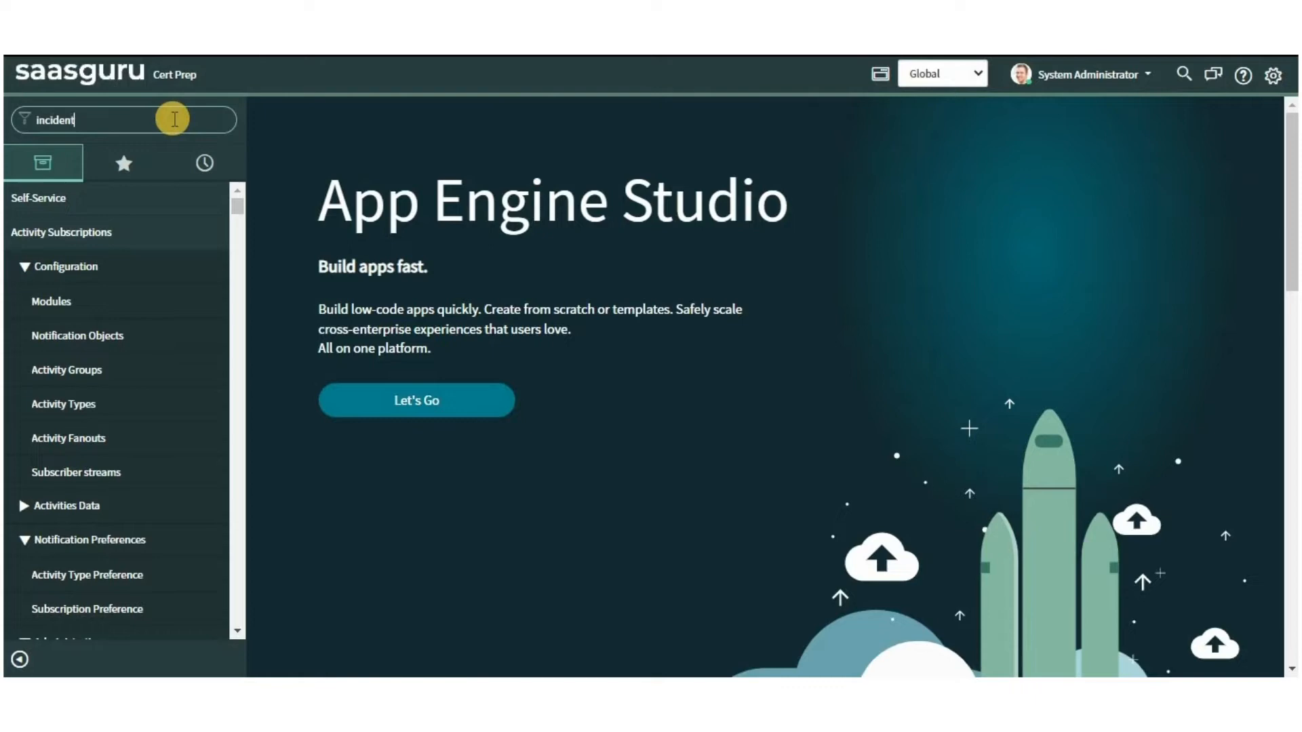
text(incident)
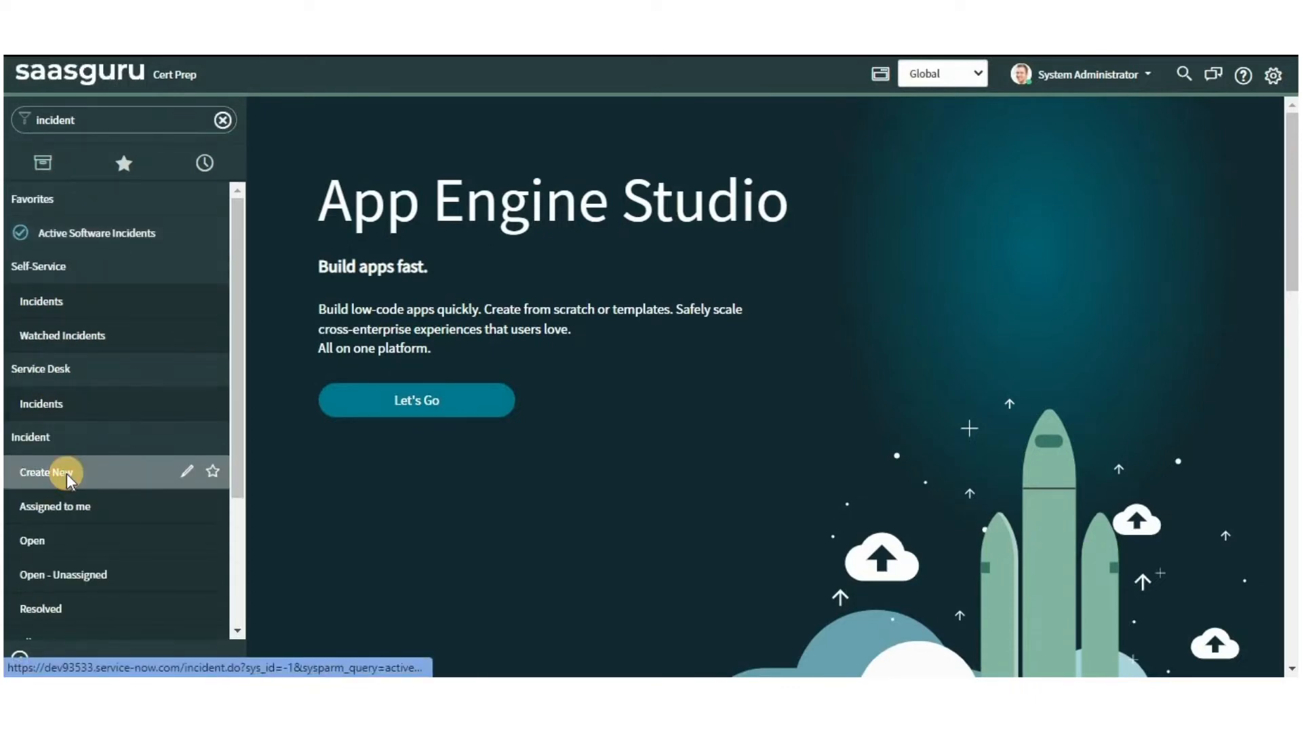
- Open Incident > Create New and bring up the Configuring Incident form screen
click(46, 472)
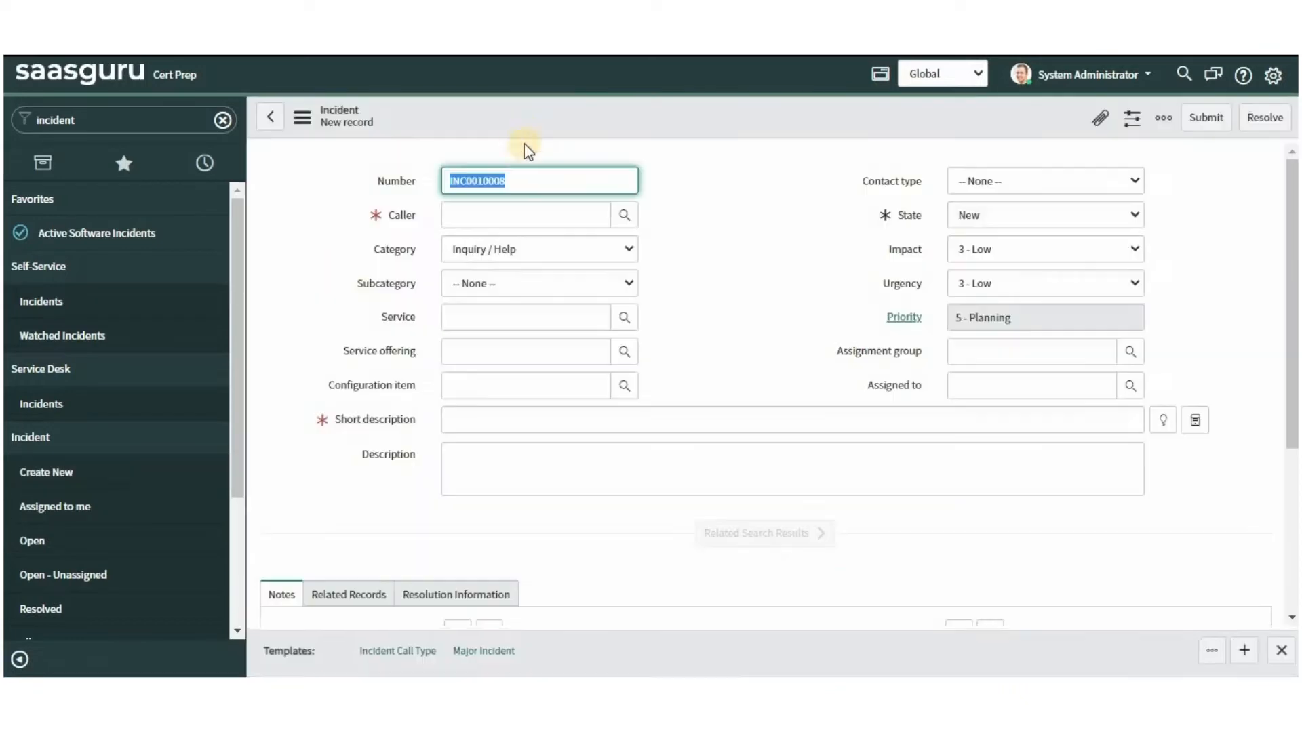
click(764, 533)
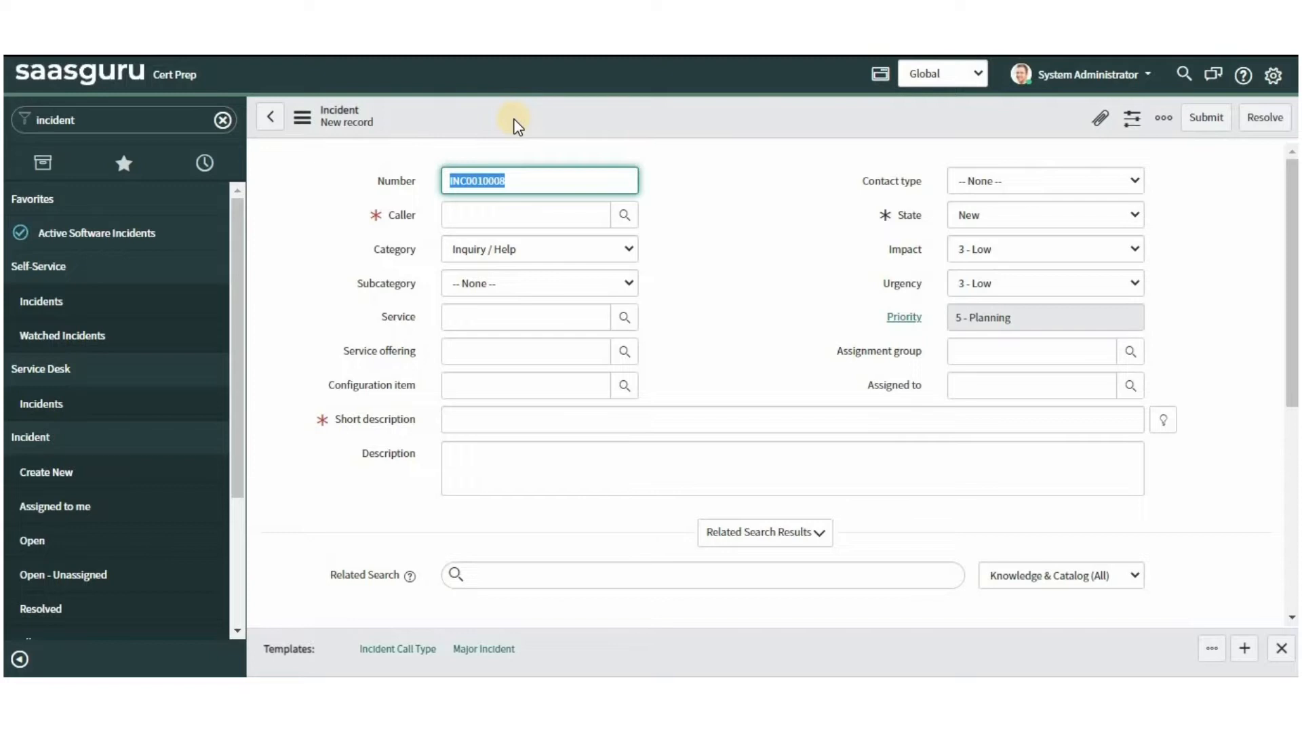
click(302, 116)
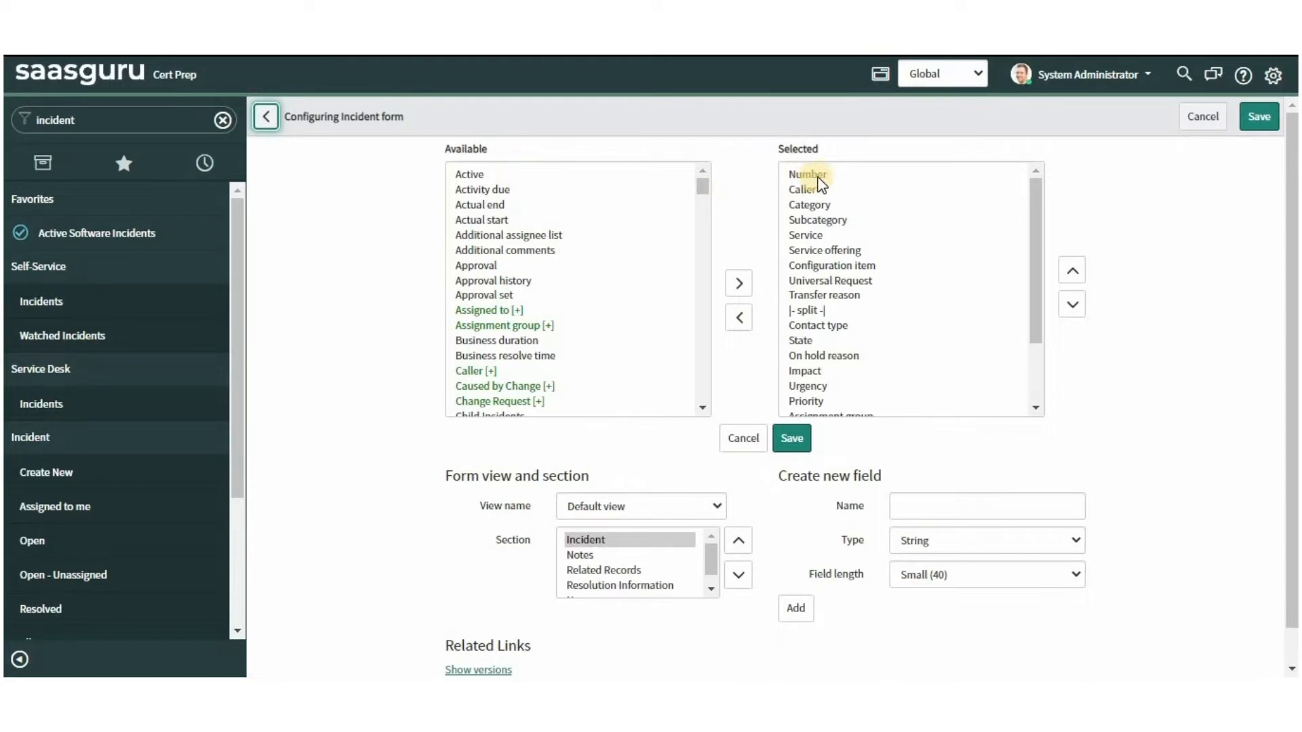
- Inspect a Selected field and the View name dropdown, then return to the new Incident
click(805, 310)
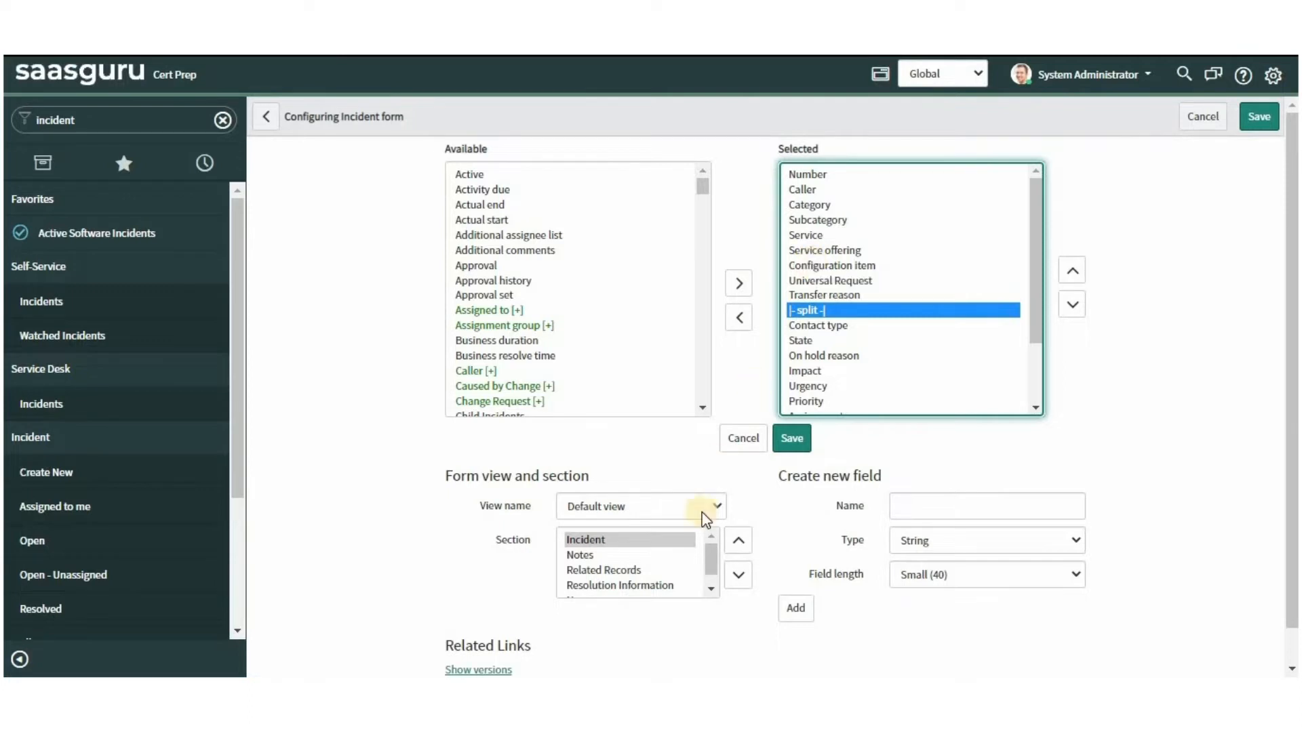
mouse_move(625, 515)
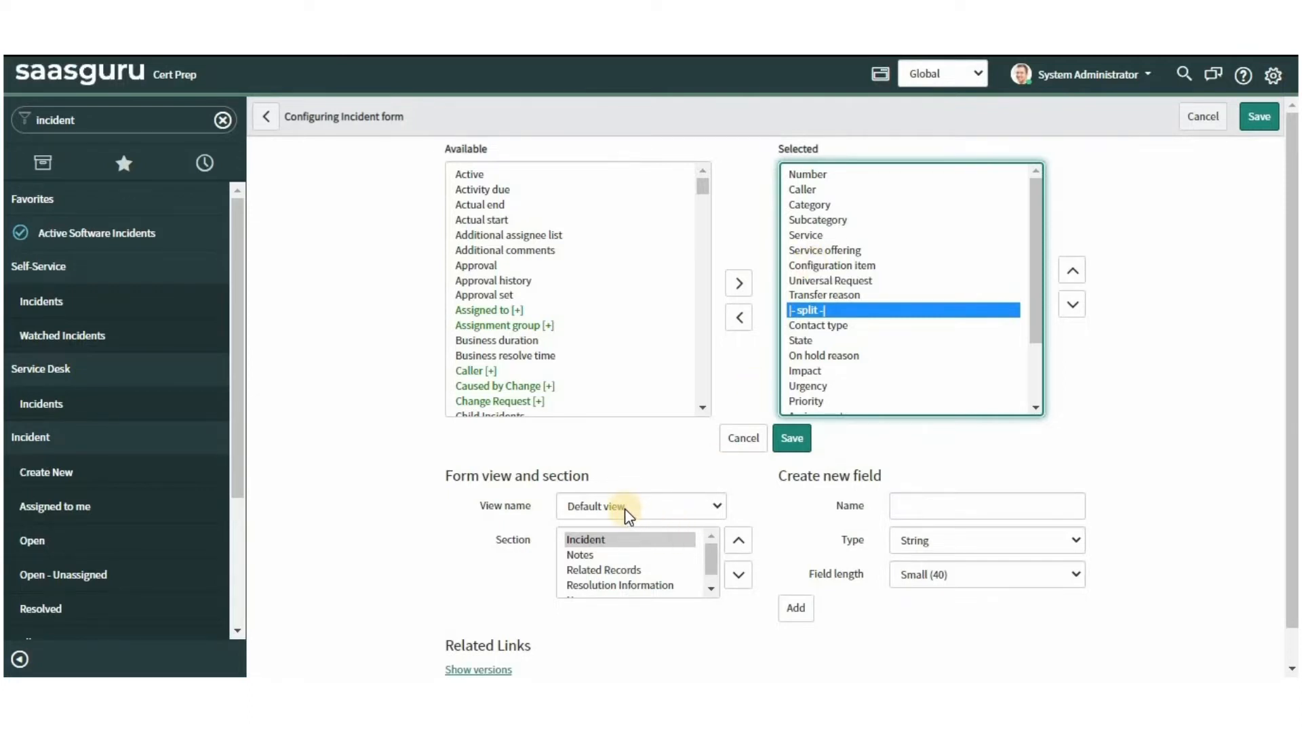
click(638, 506)
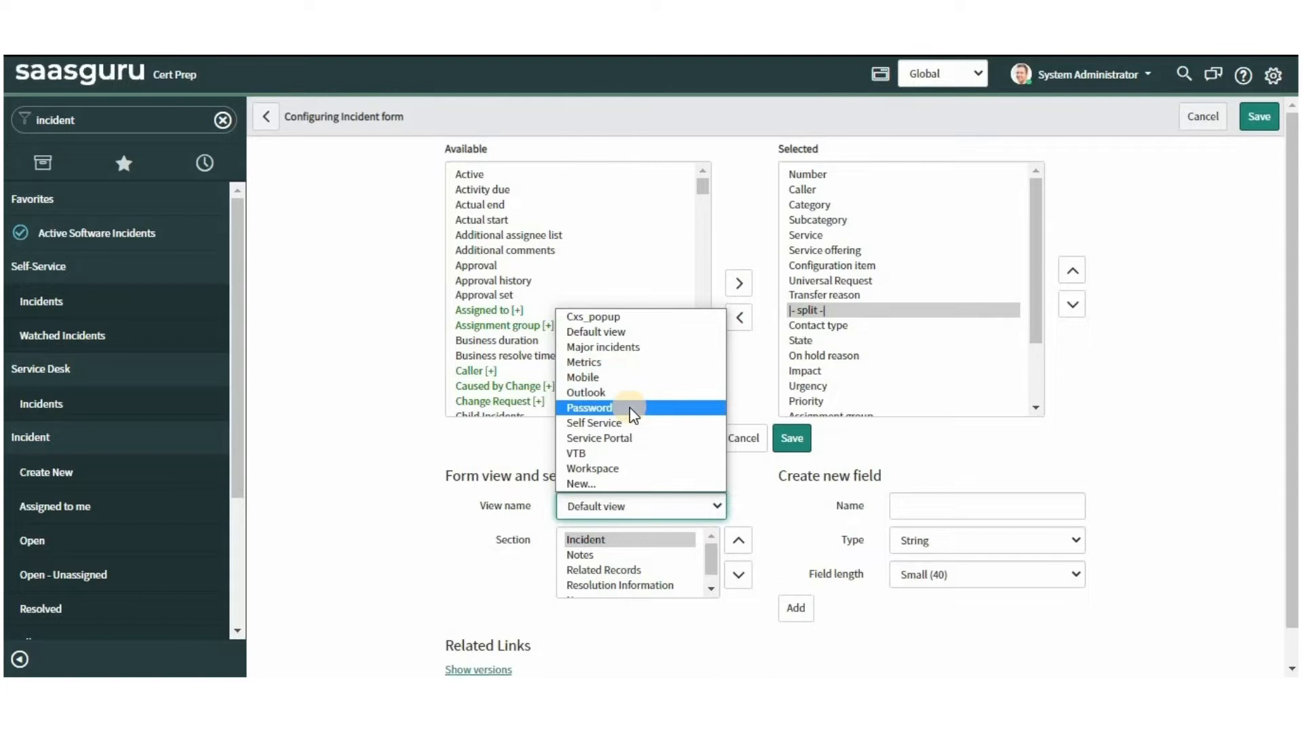
click(266, 116)
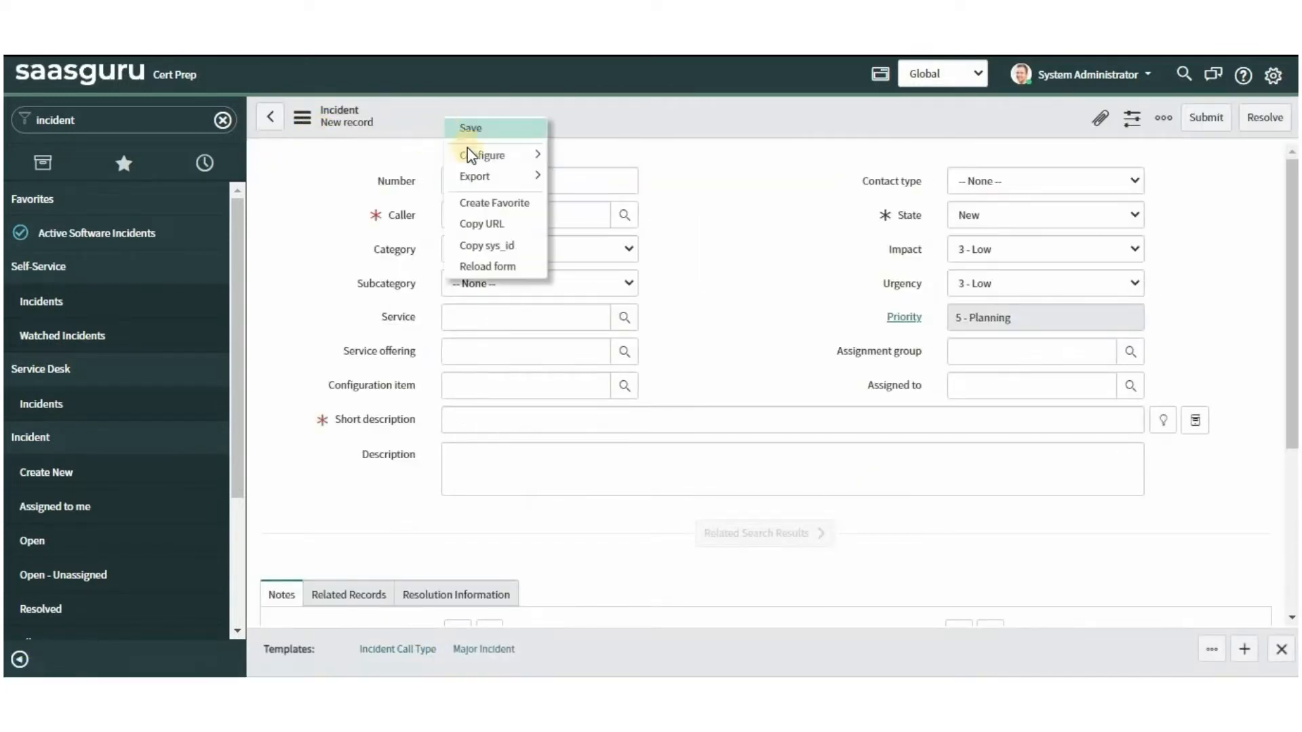
mouse_move(481, 155)
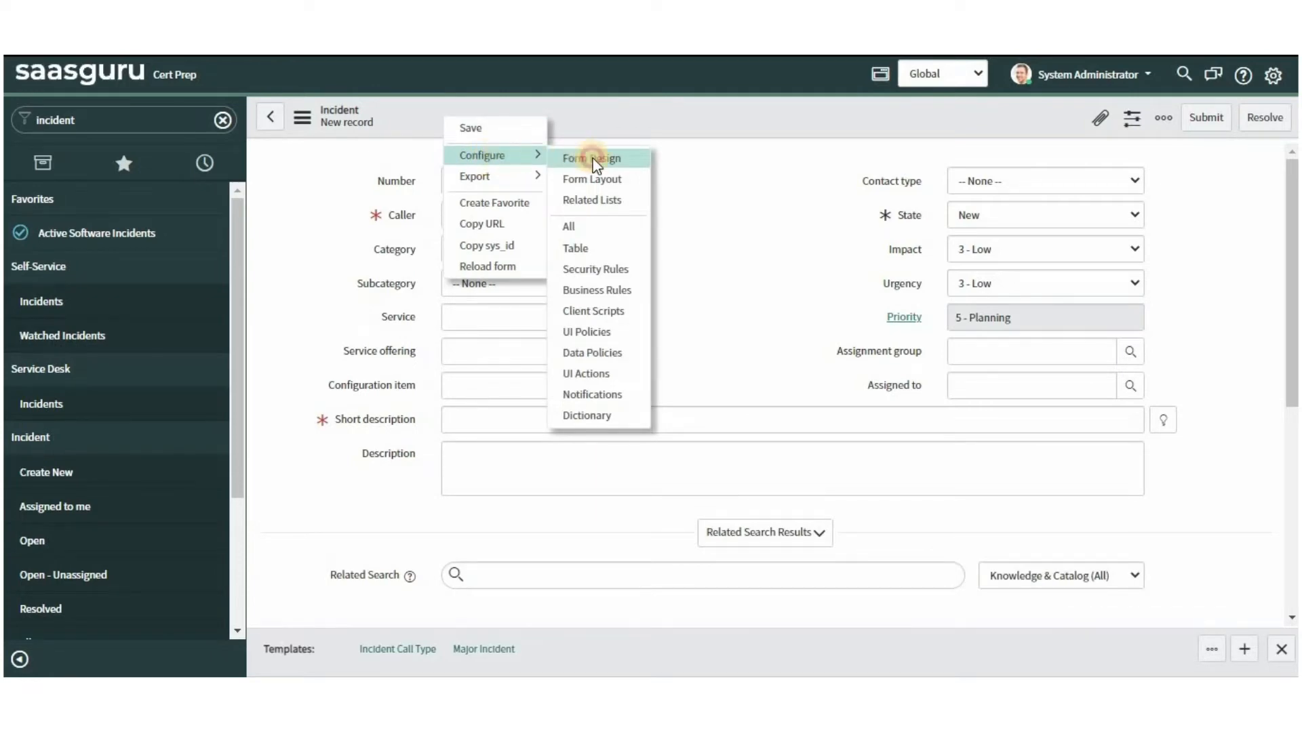
- Open Form Design for the Incident default view and review its table, view and Field Types
click(591, 158)
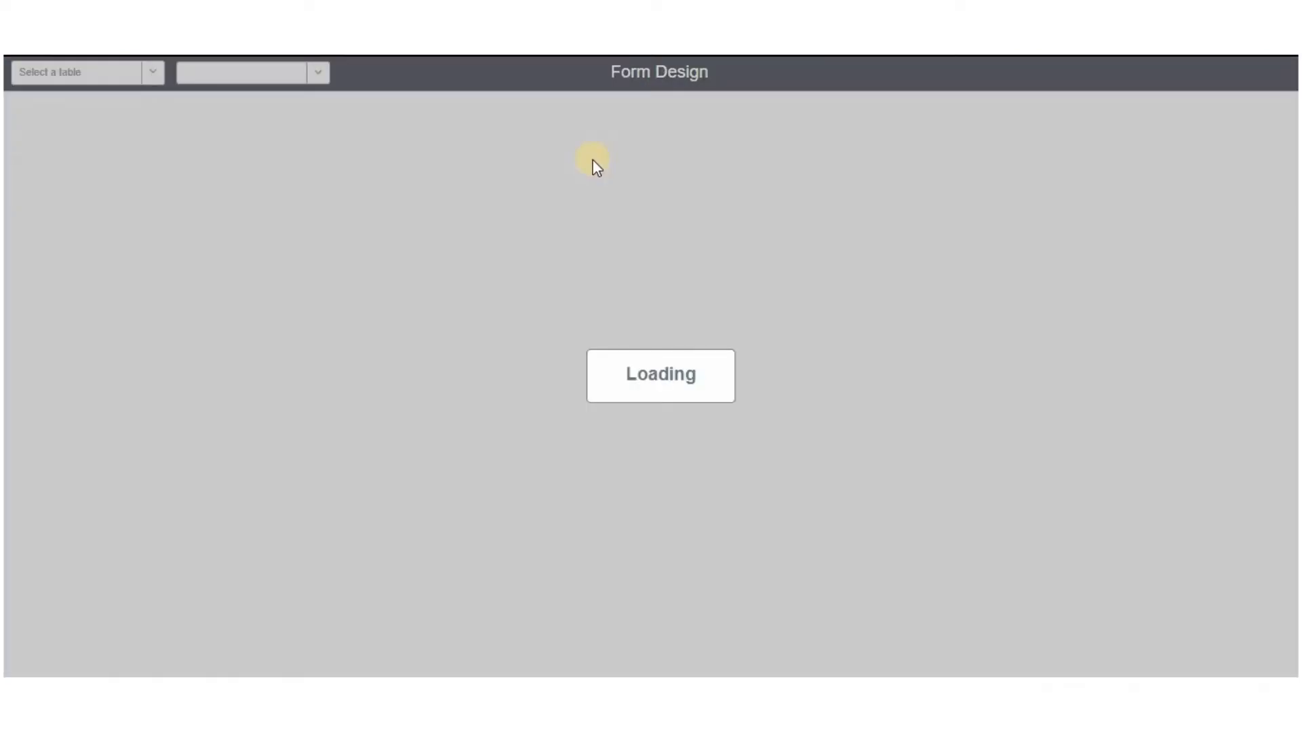
click(74, 73)
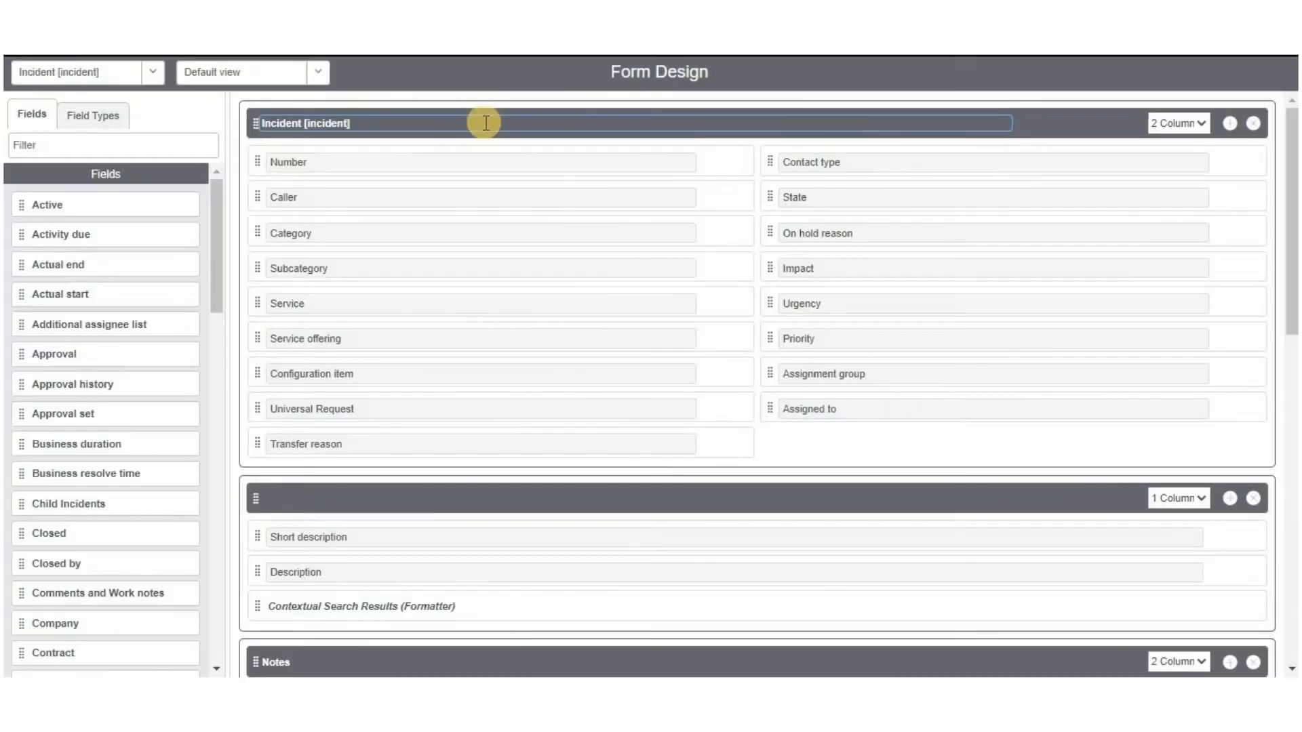
click(152, 72)
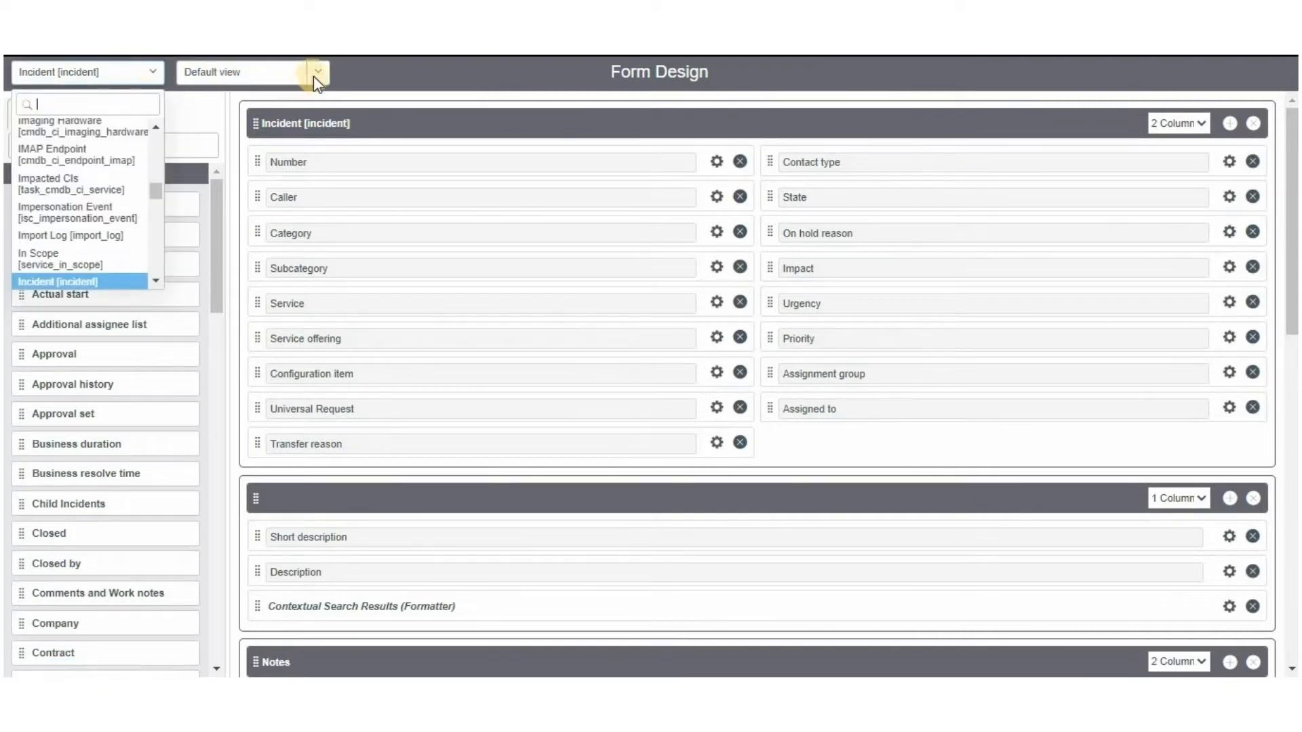
click(317, 72)
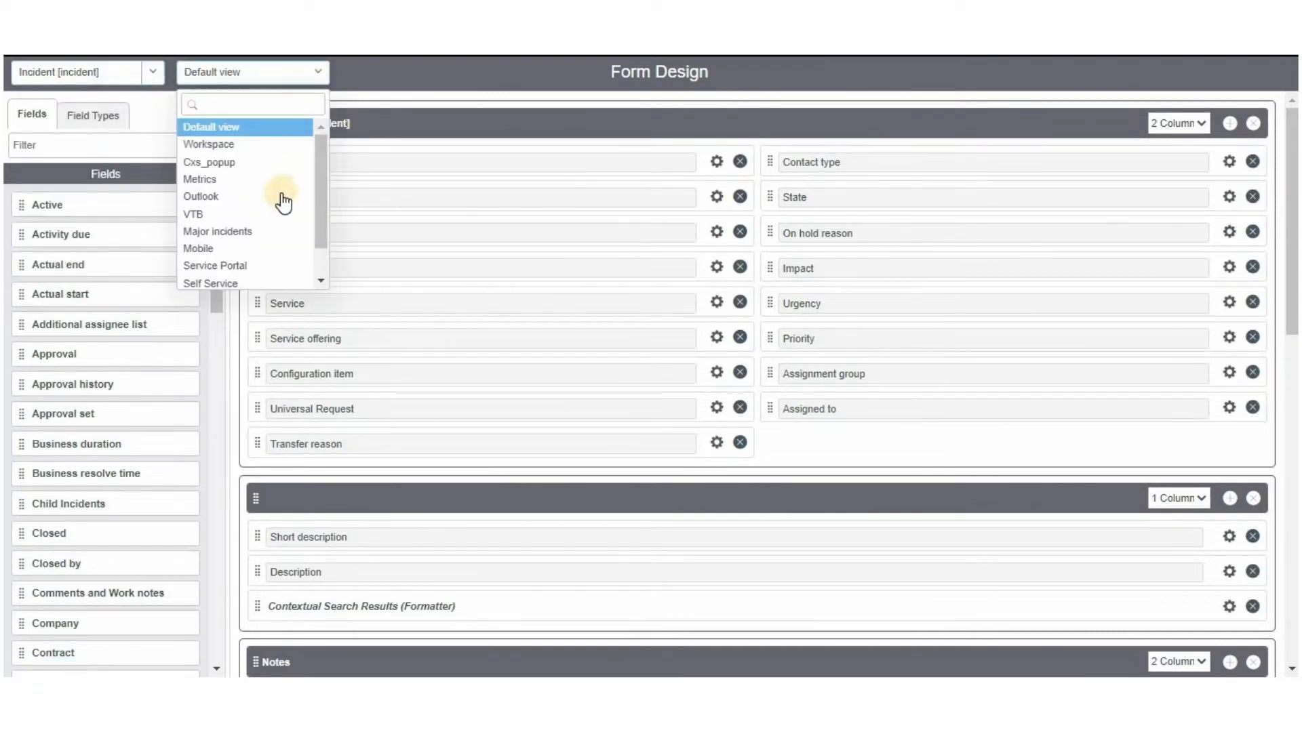
click(211, 127)
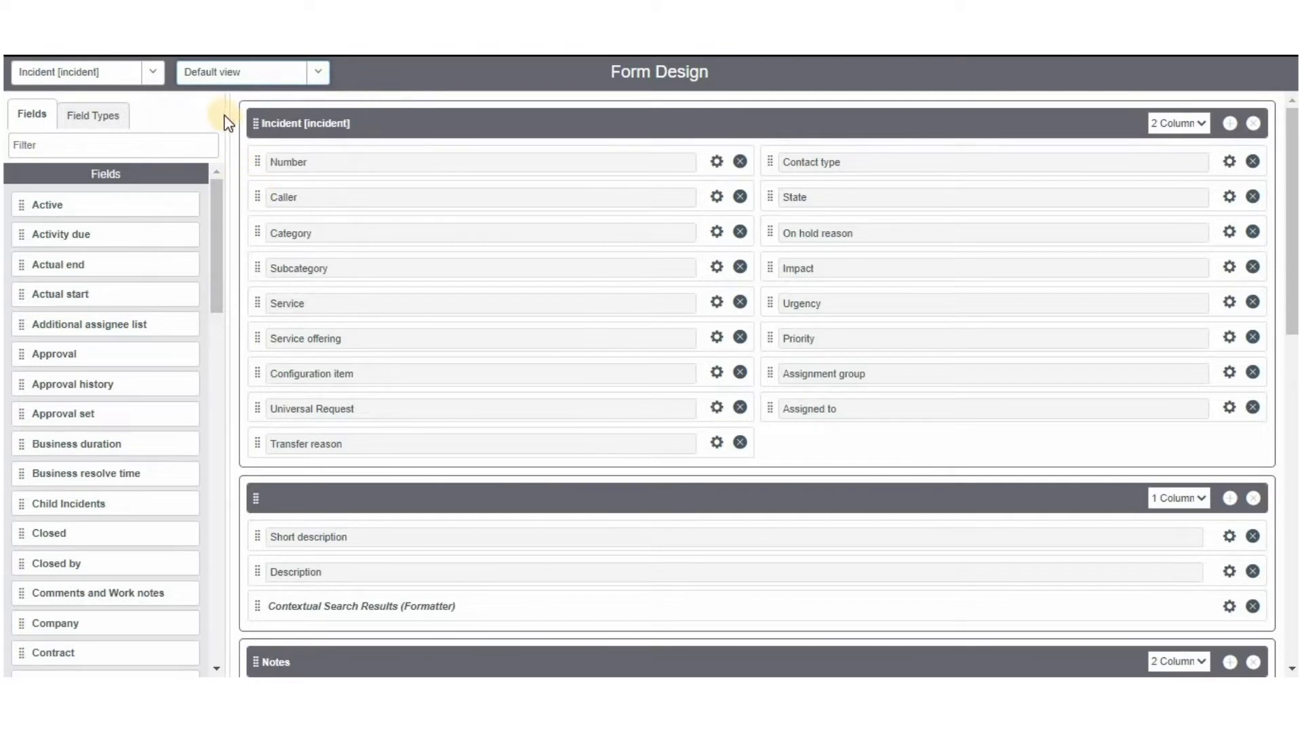
mouse_move(103, 309)
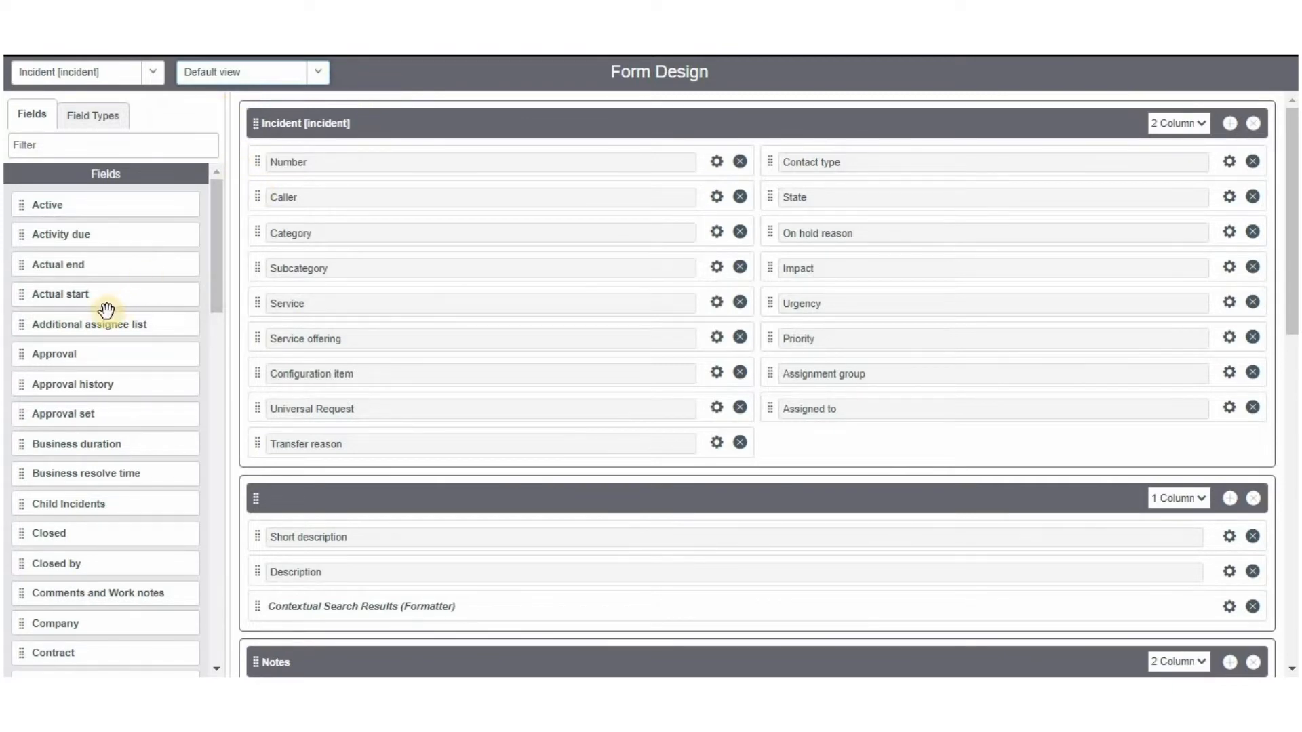
mouse_move(62, 242)
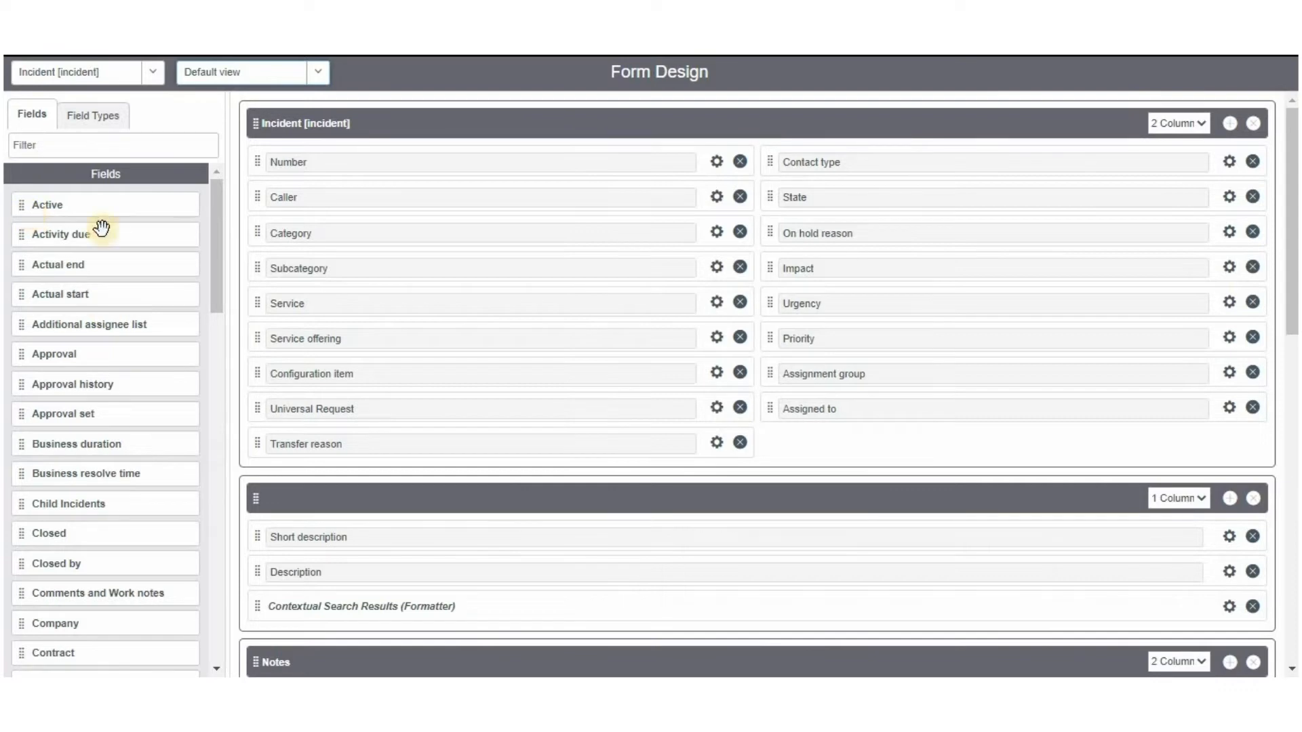
mouse_move(106, 347)
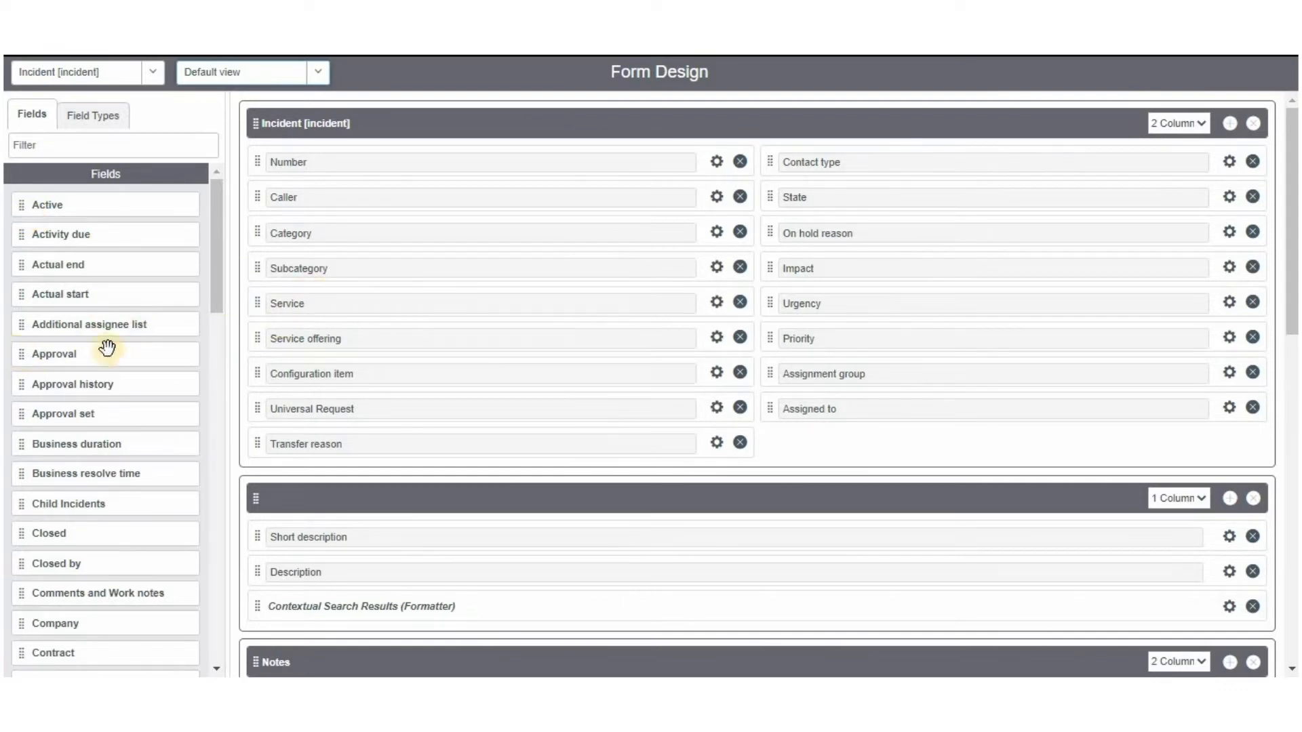
click(93, 115)
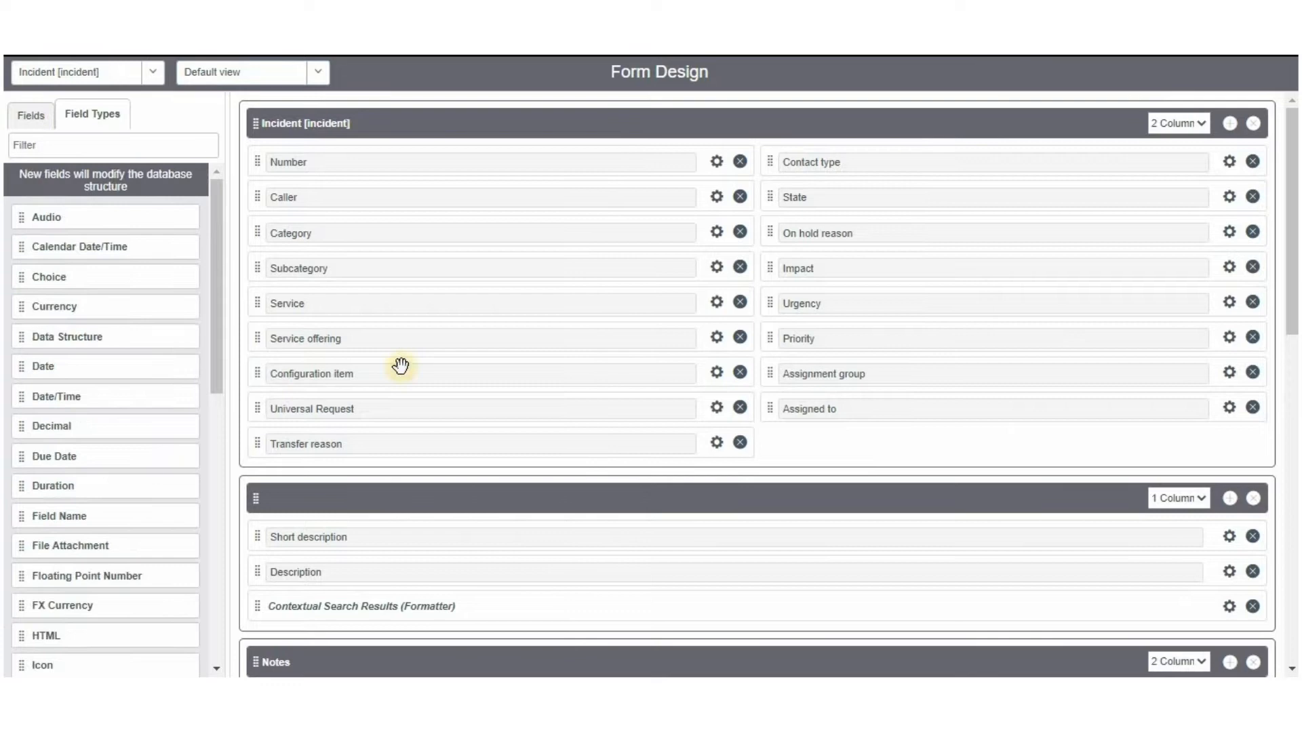
click(32, 115)
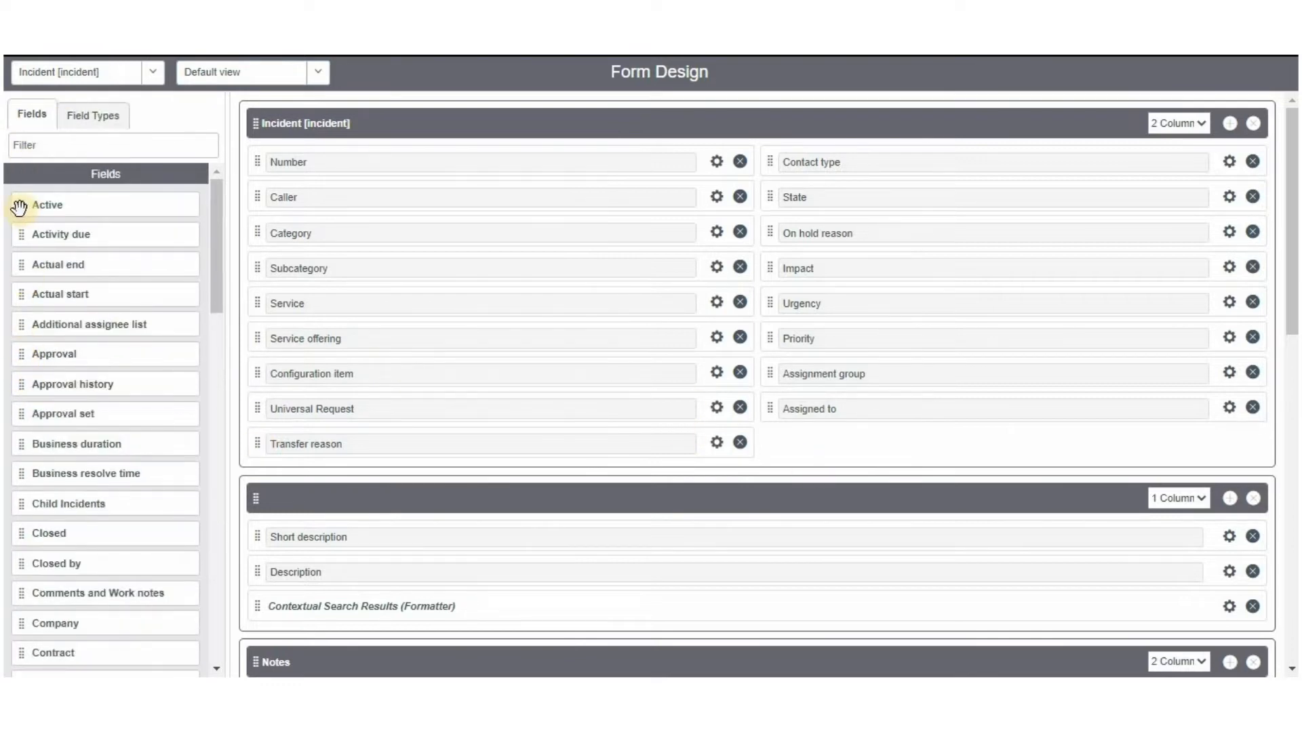
- Drag the Active field into the Incident section and delete the empty New Section
drag(48, 205, 913, 444)
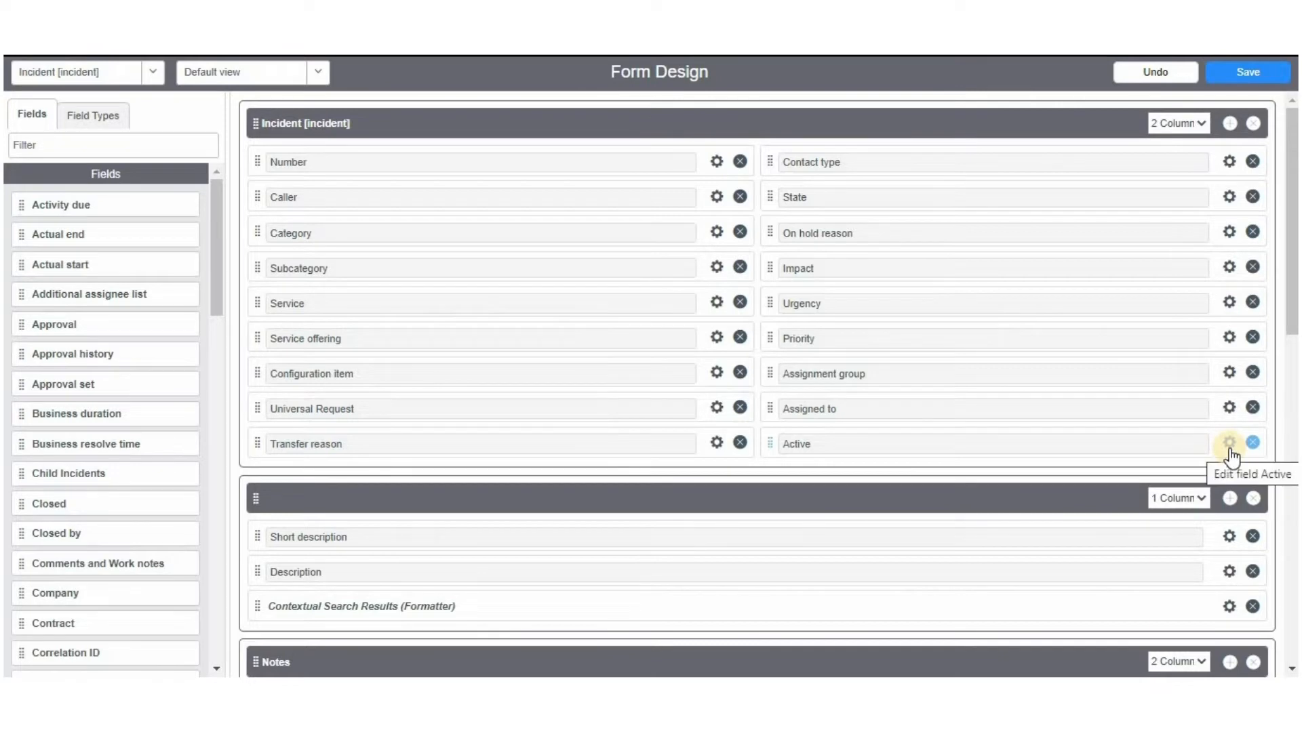
click(1230, 443)
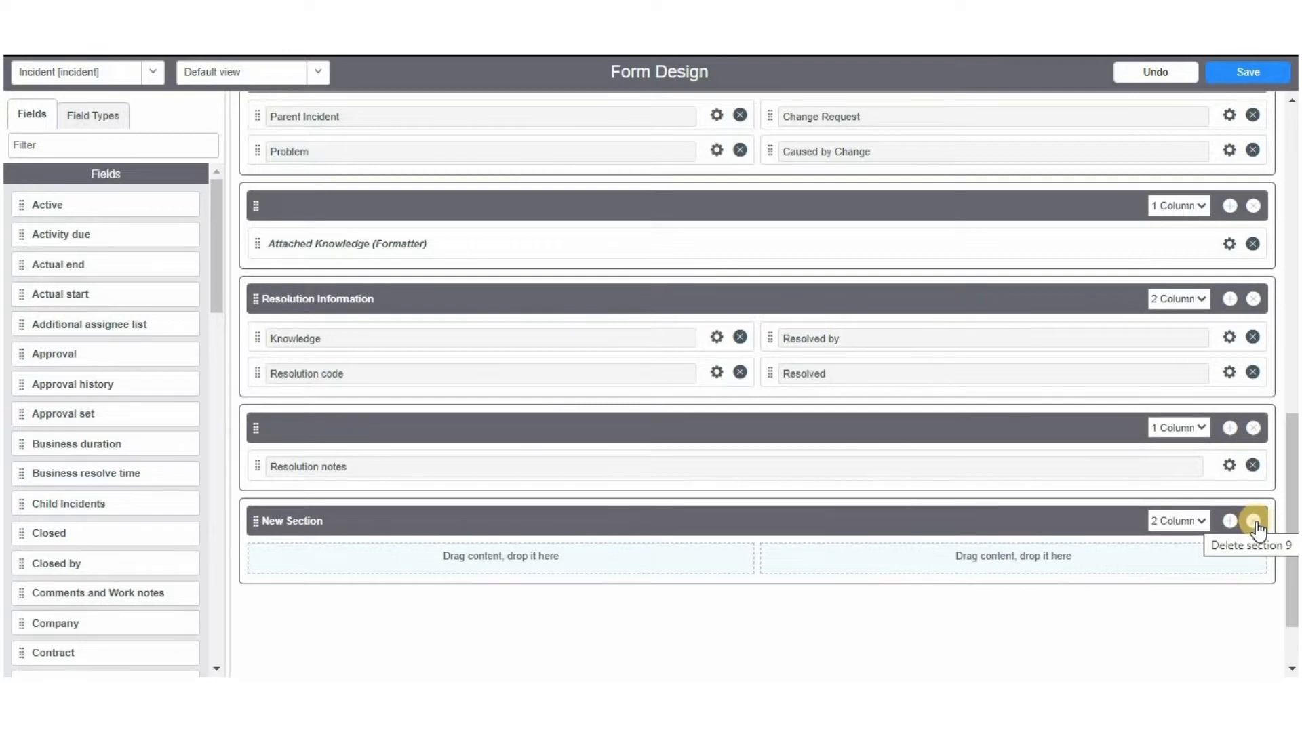
click(1253, 520)
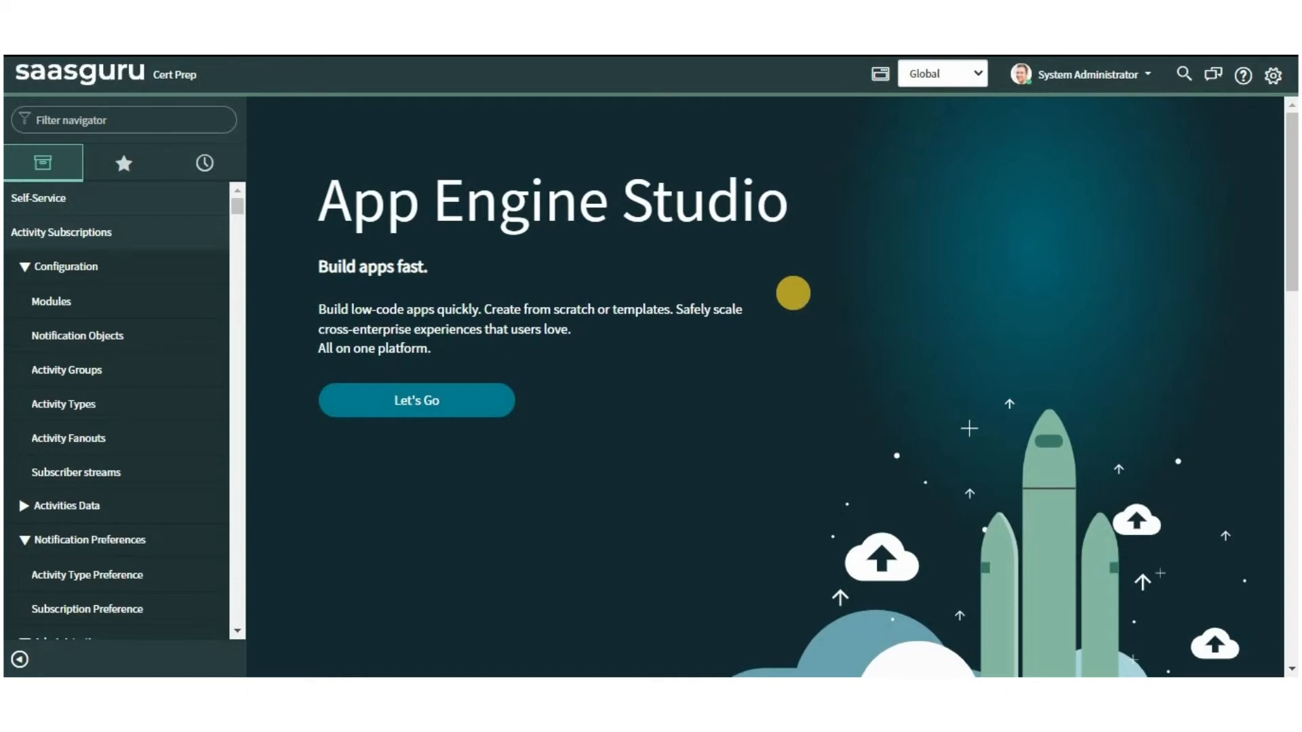
mouse_move(793, 300)
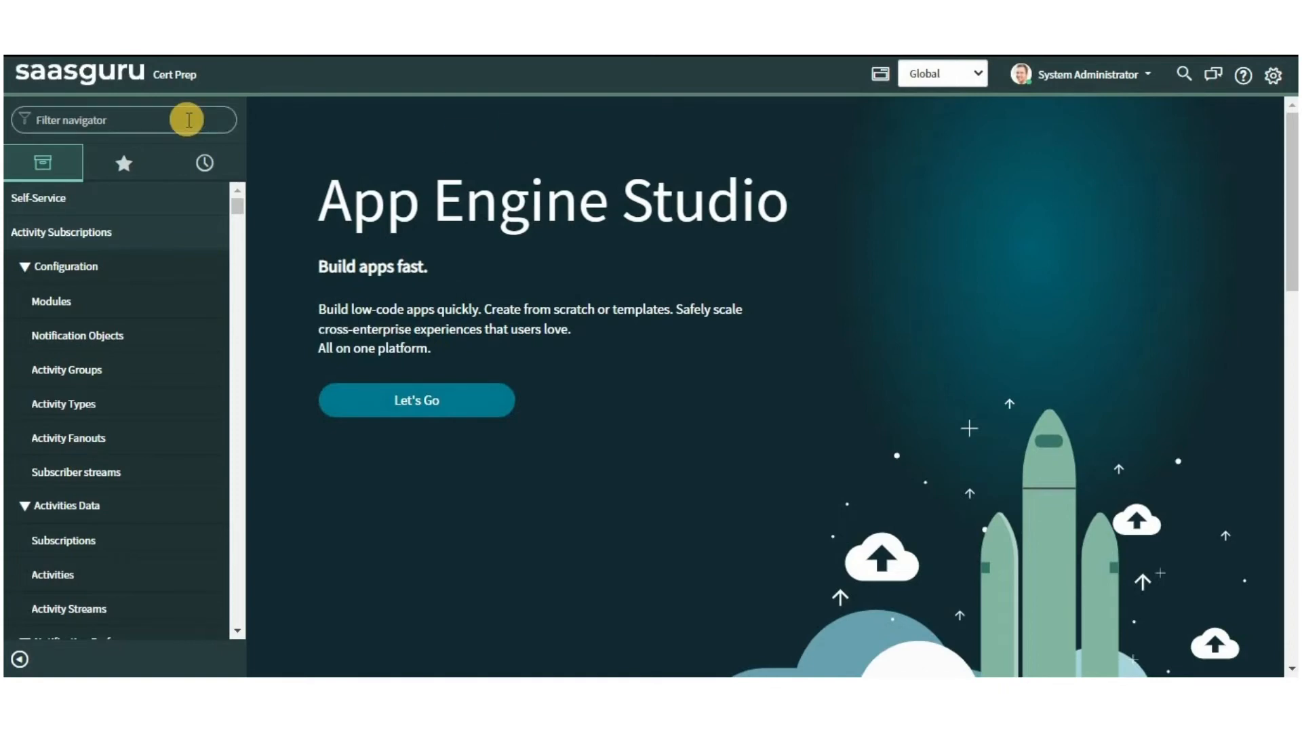
- Open the Form Annotation Types list, then load sys_properties.list from the navigator
text(Form Annotation types)
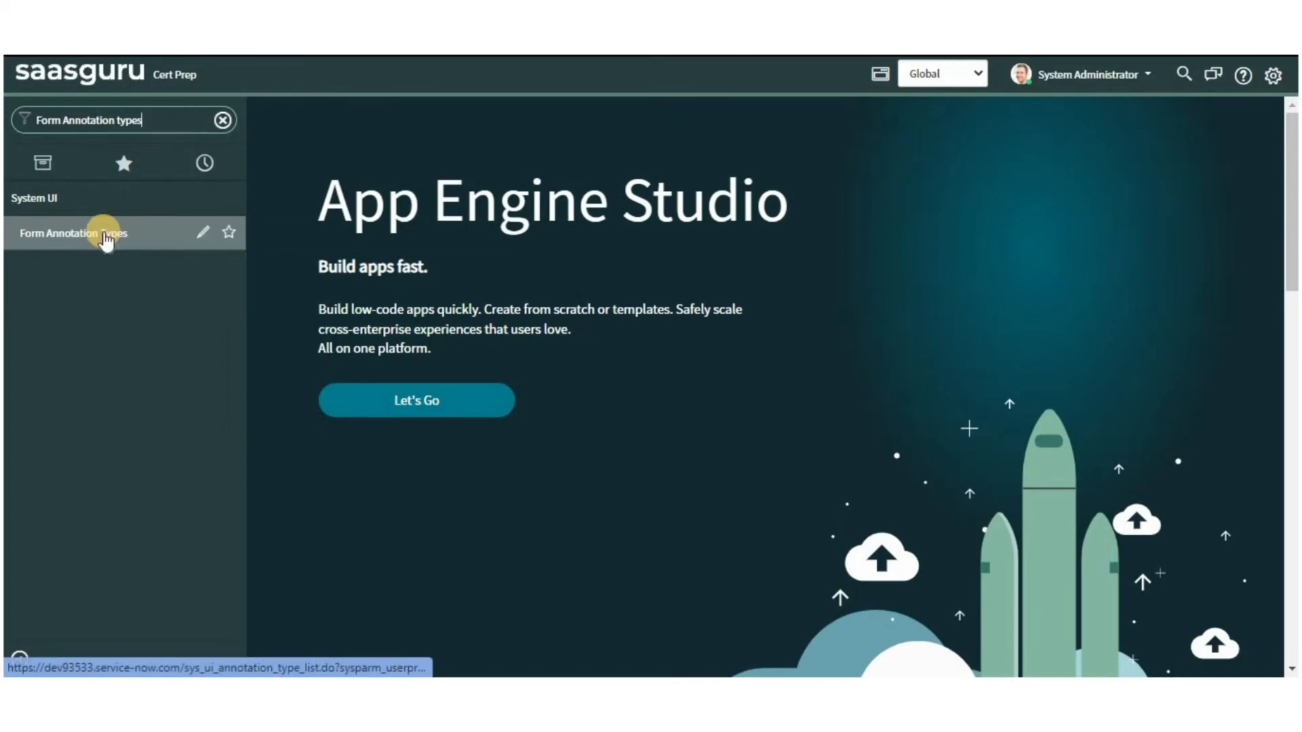
click(73, 233)
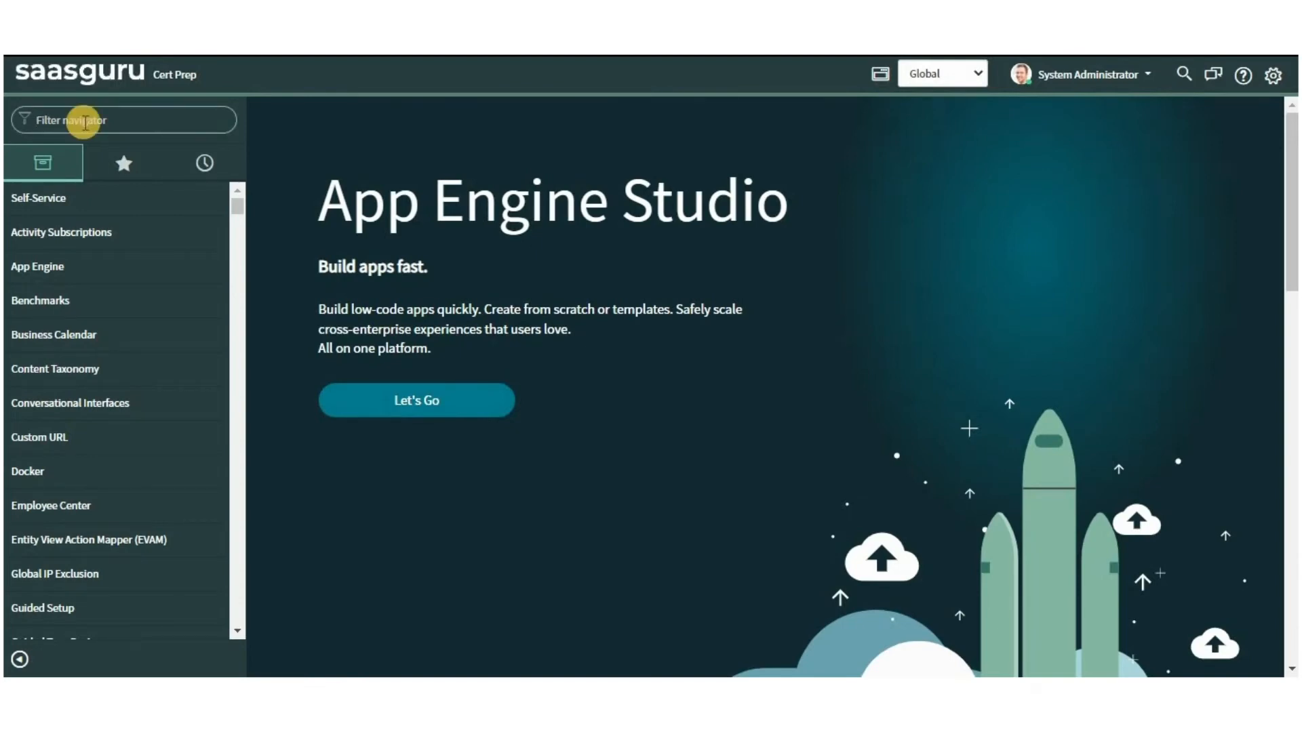
text(sys_properties.list)
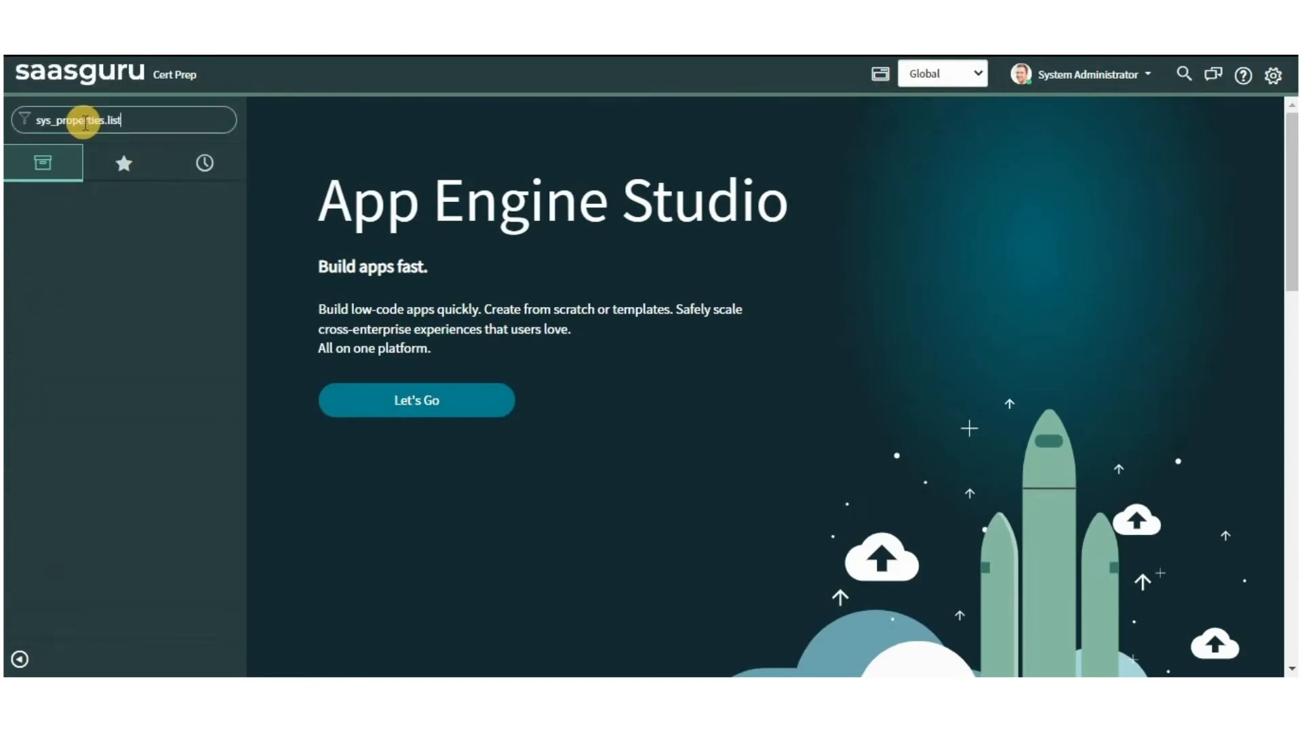
key(Enter)
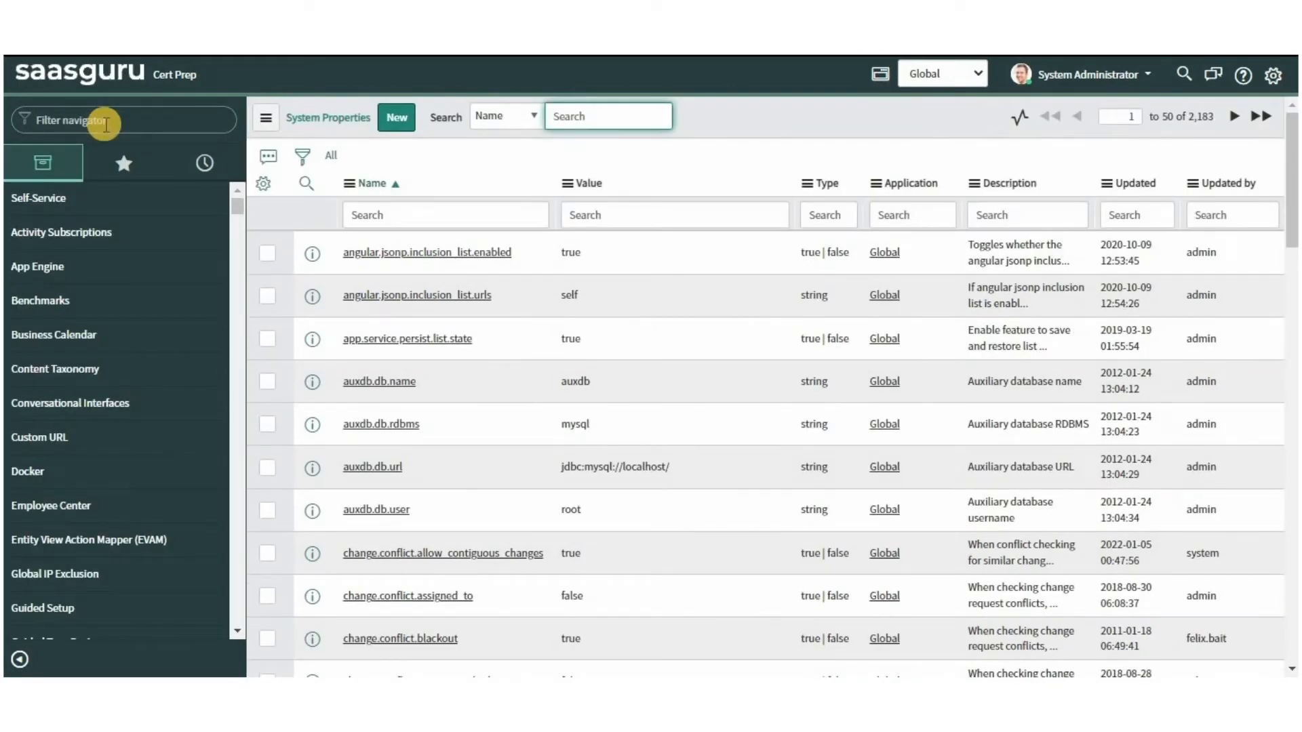
- Filter the Name column with '*attac' to show the attachment properties
click(444, 214)
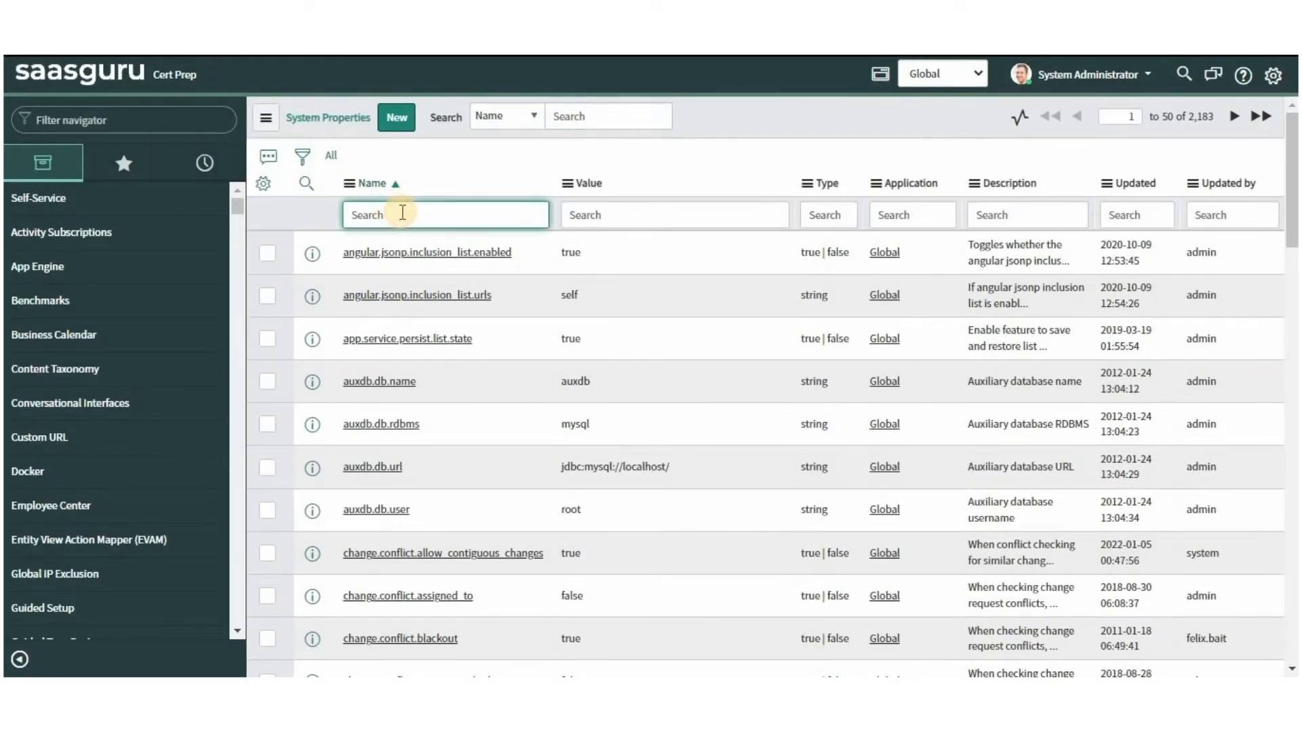
text(*attachment)
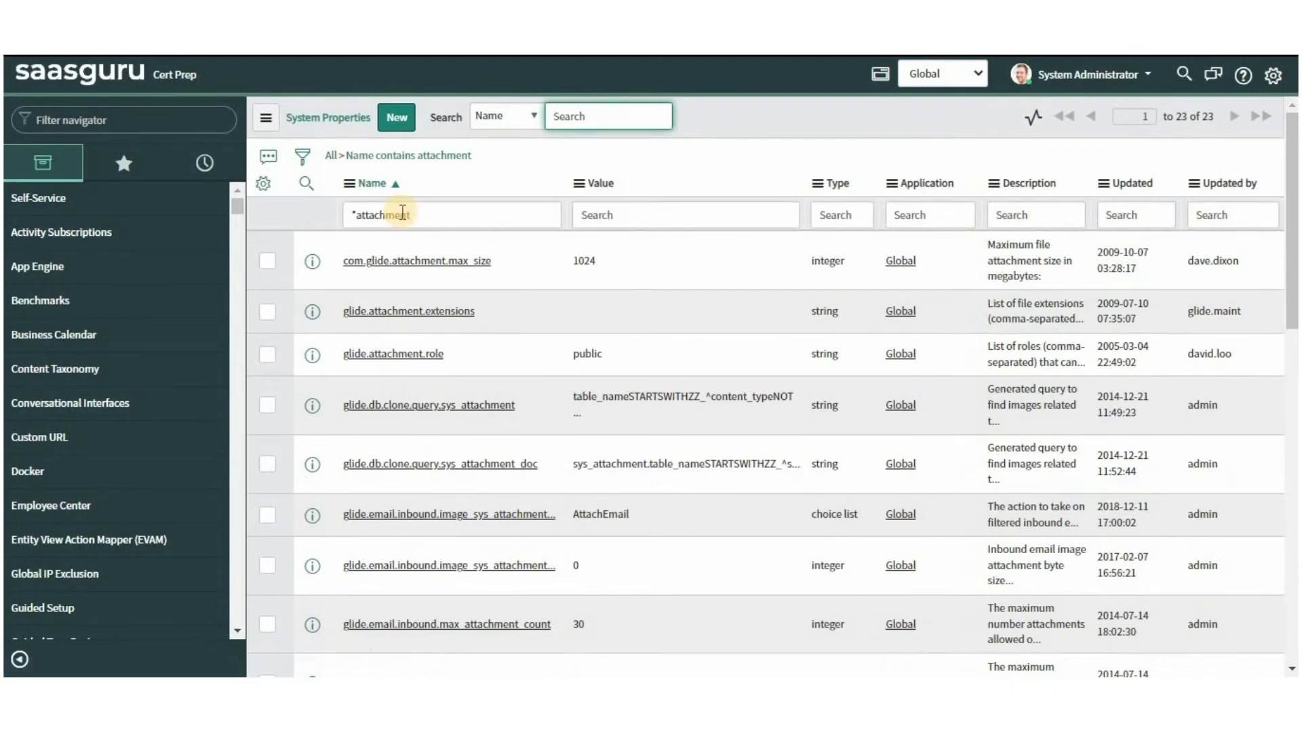
mouse_move(576, 166)
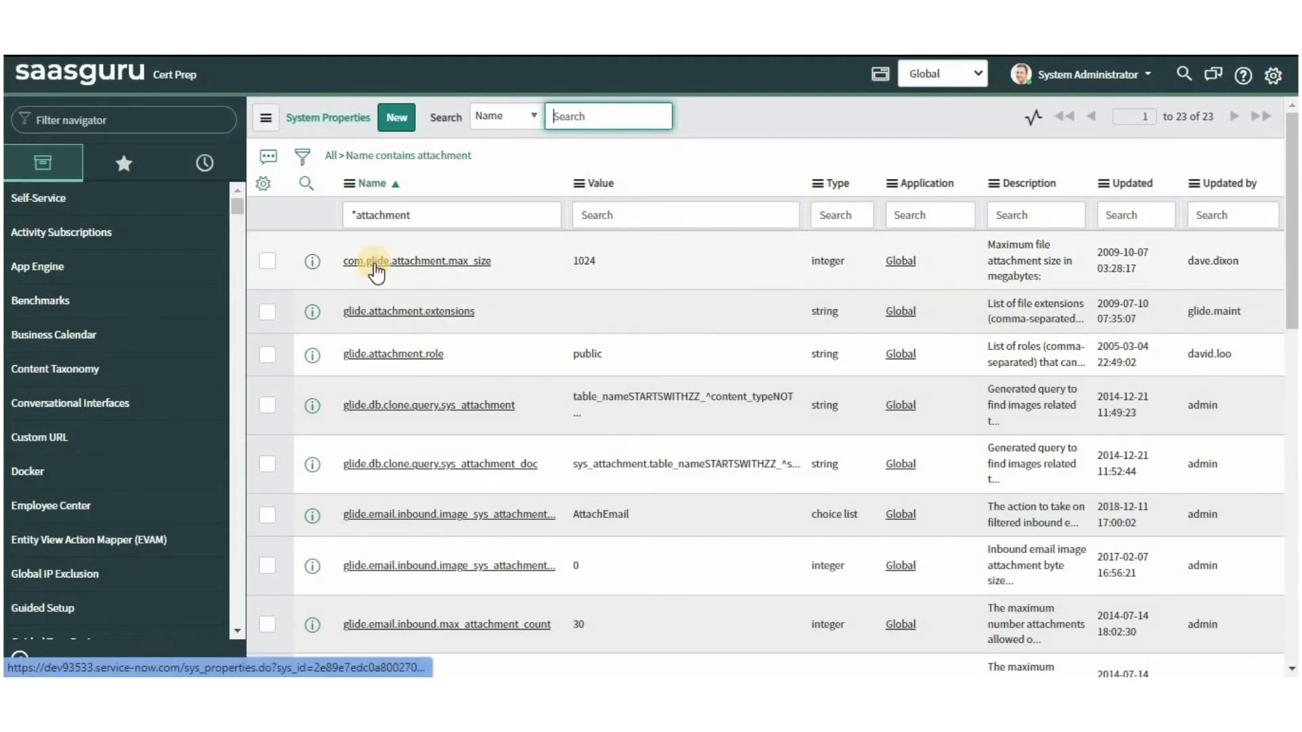
mouse_move(406, 311)
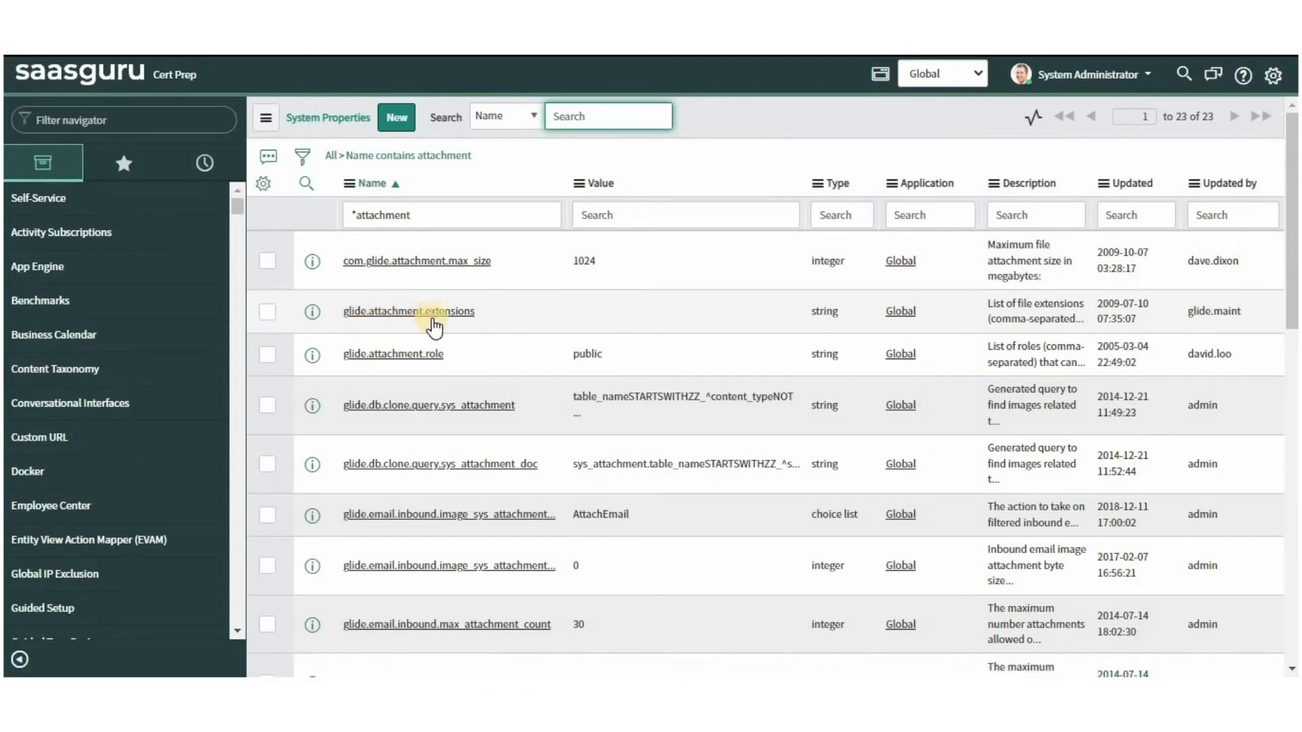
mouse_move(407, 322)
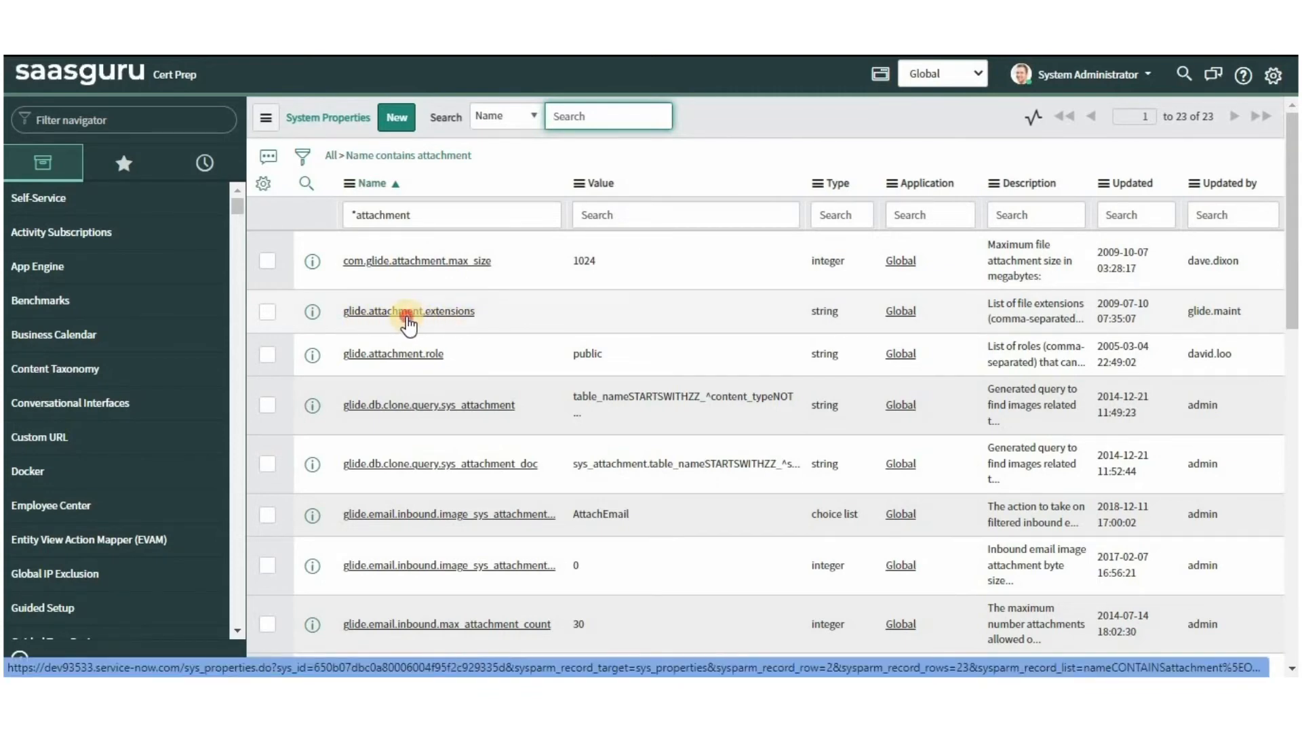
- View the glide.attachment.extensions and glide.attachment.role property records, then go back
click(406, 310)
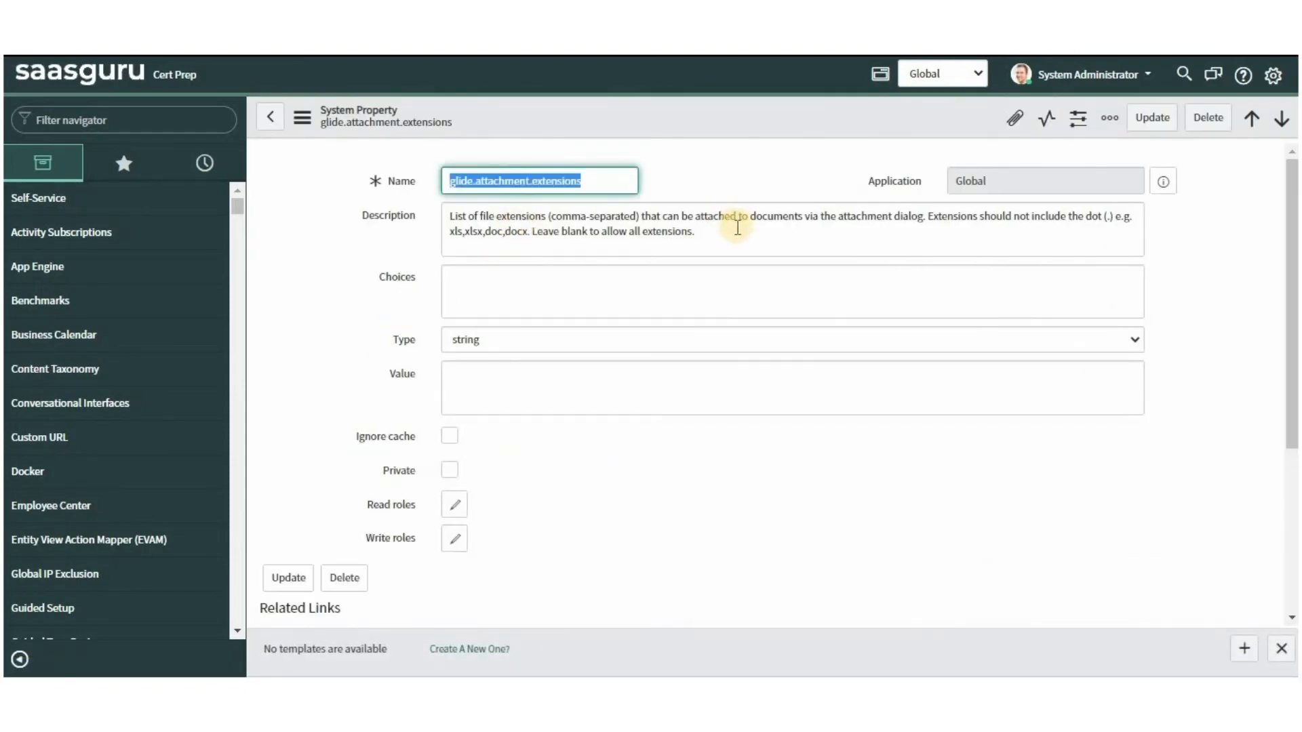
click(271, 118)
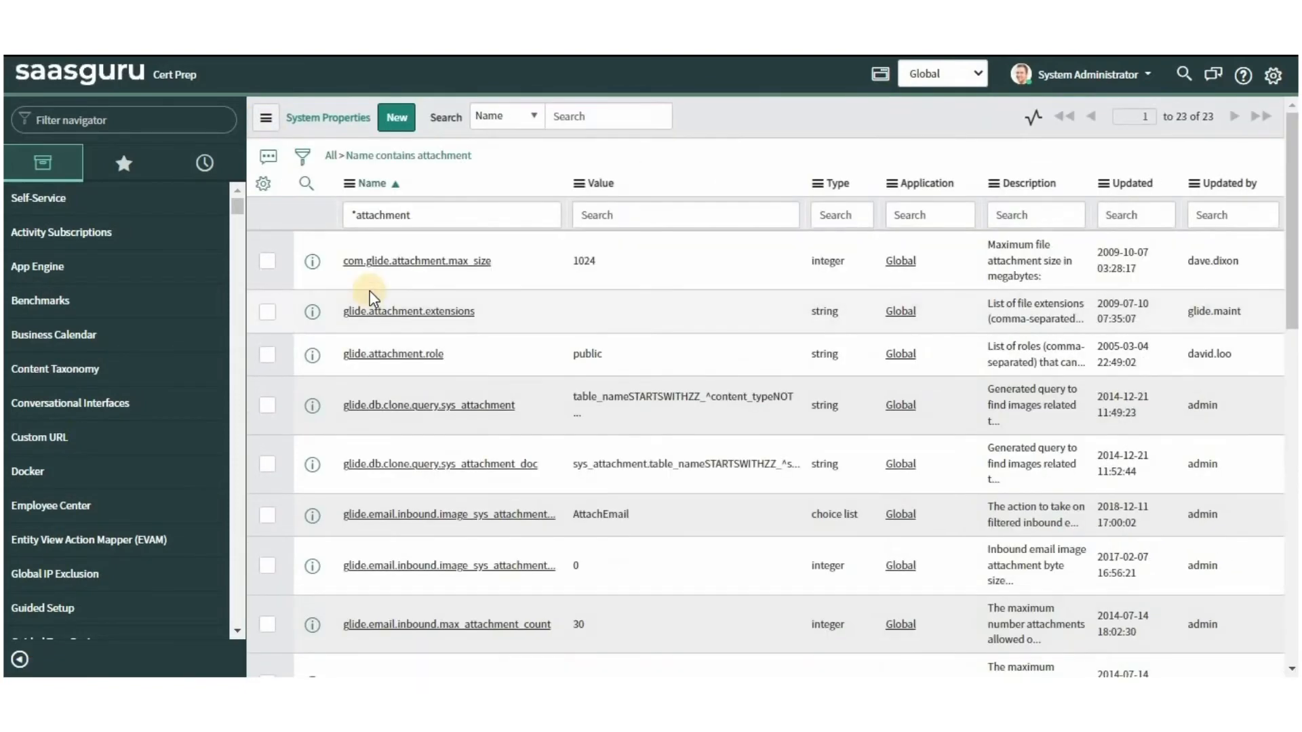
click(392, 352)
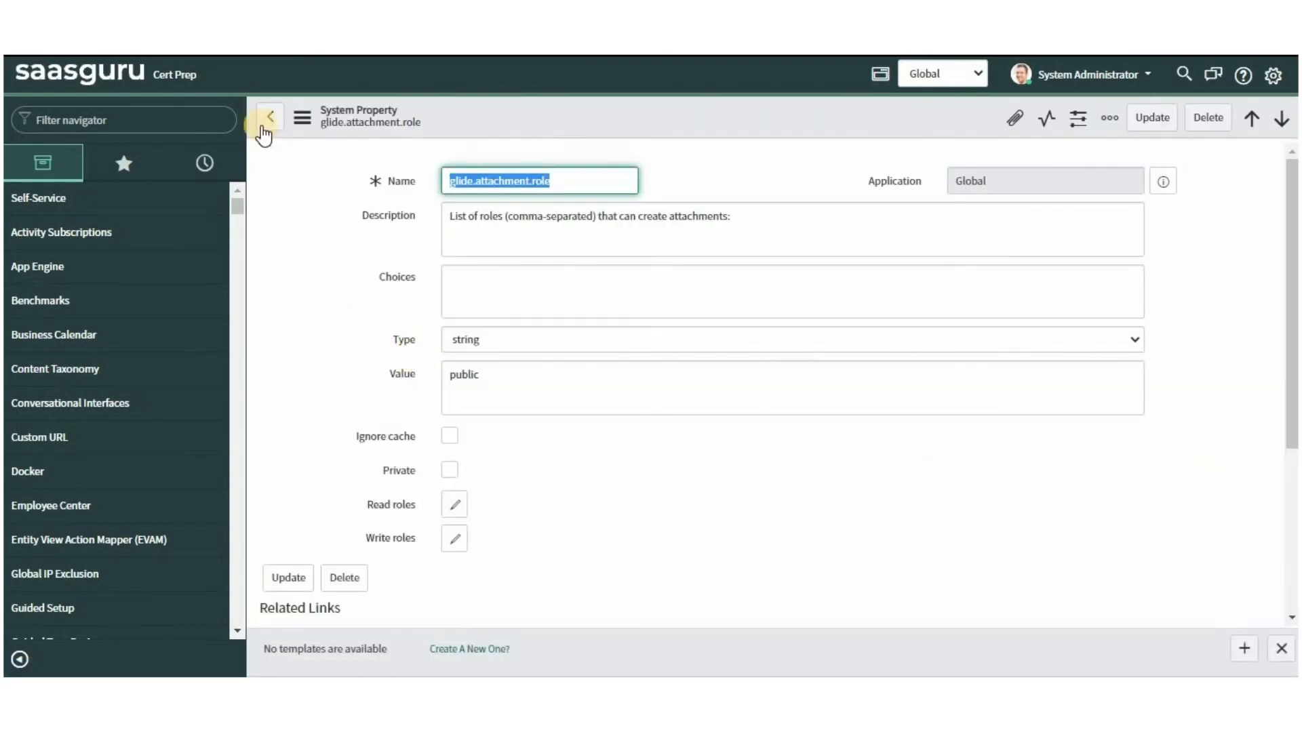
click(268, 116)
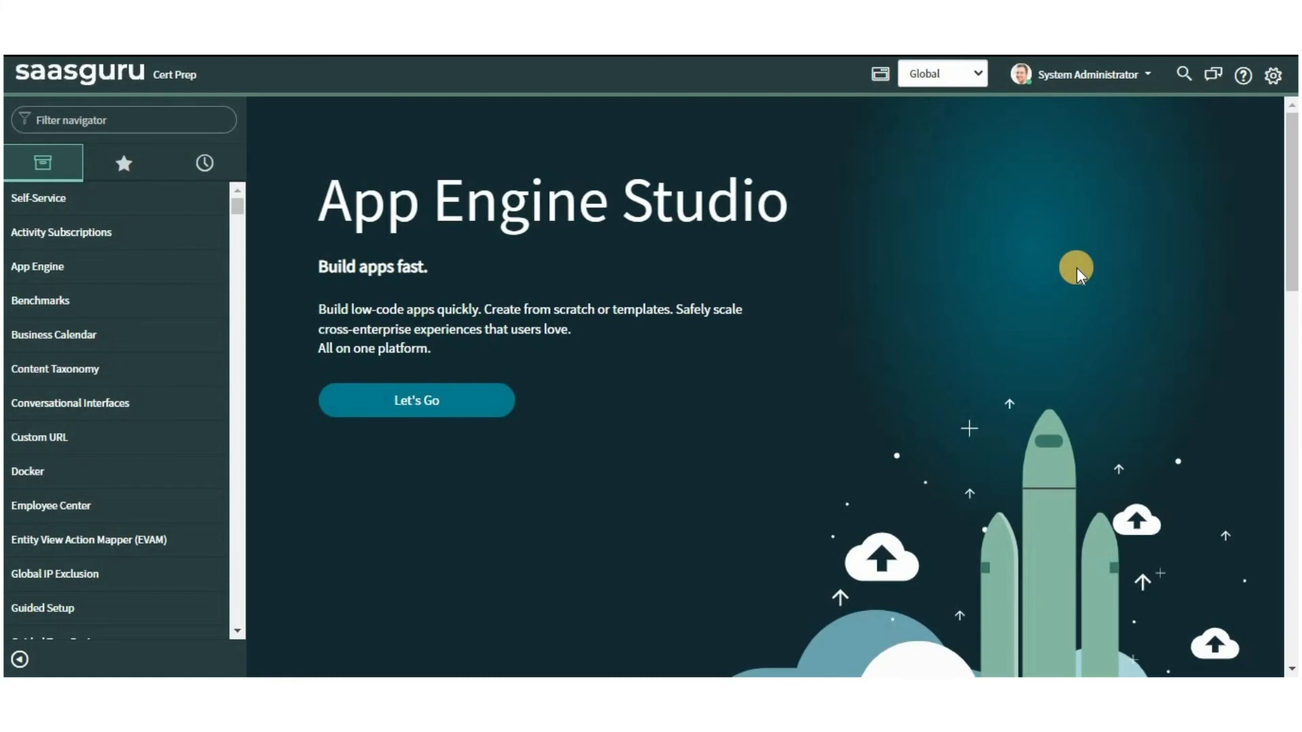
- Search 'Templates' in the navigator and open System Definition > Templates
text(Templates)
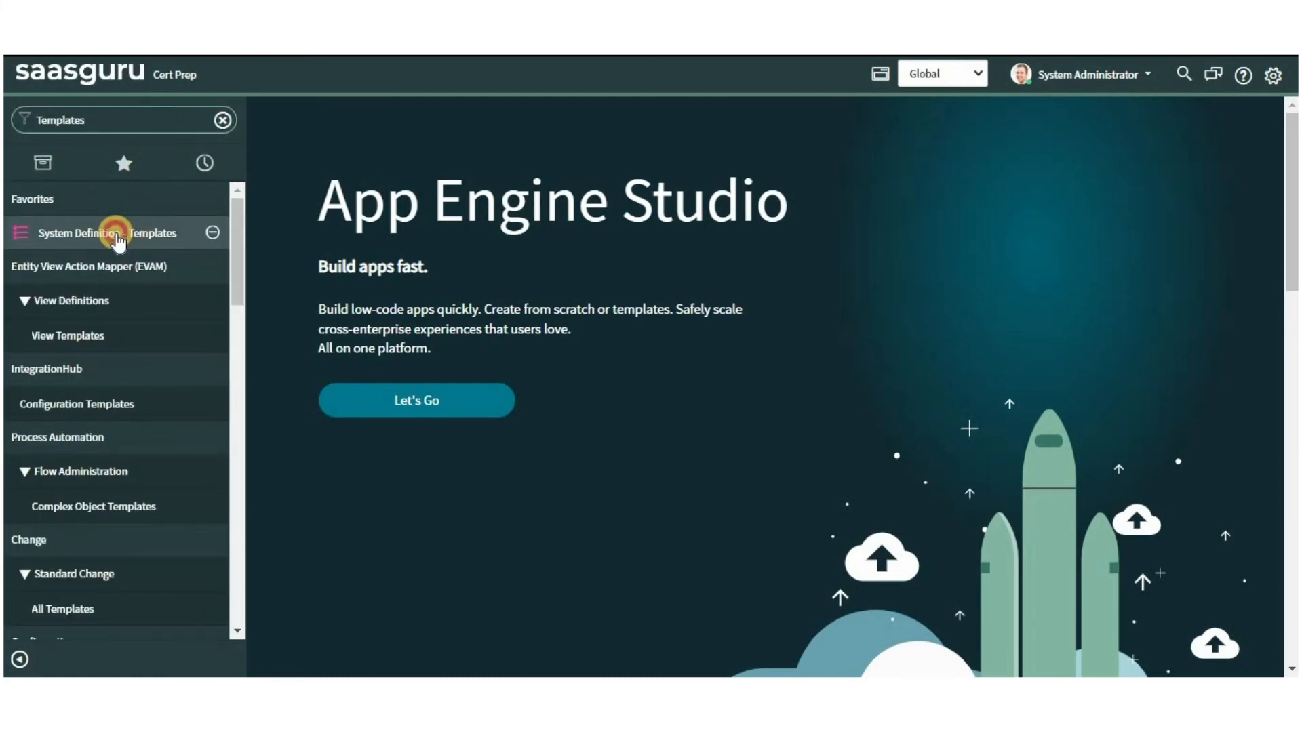
click(107, 233)
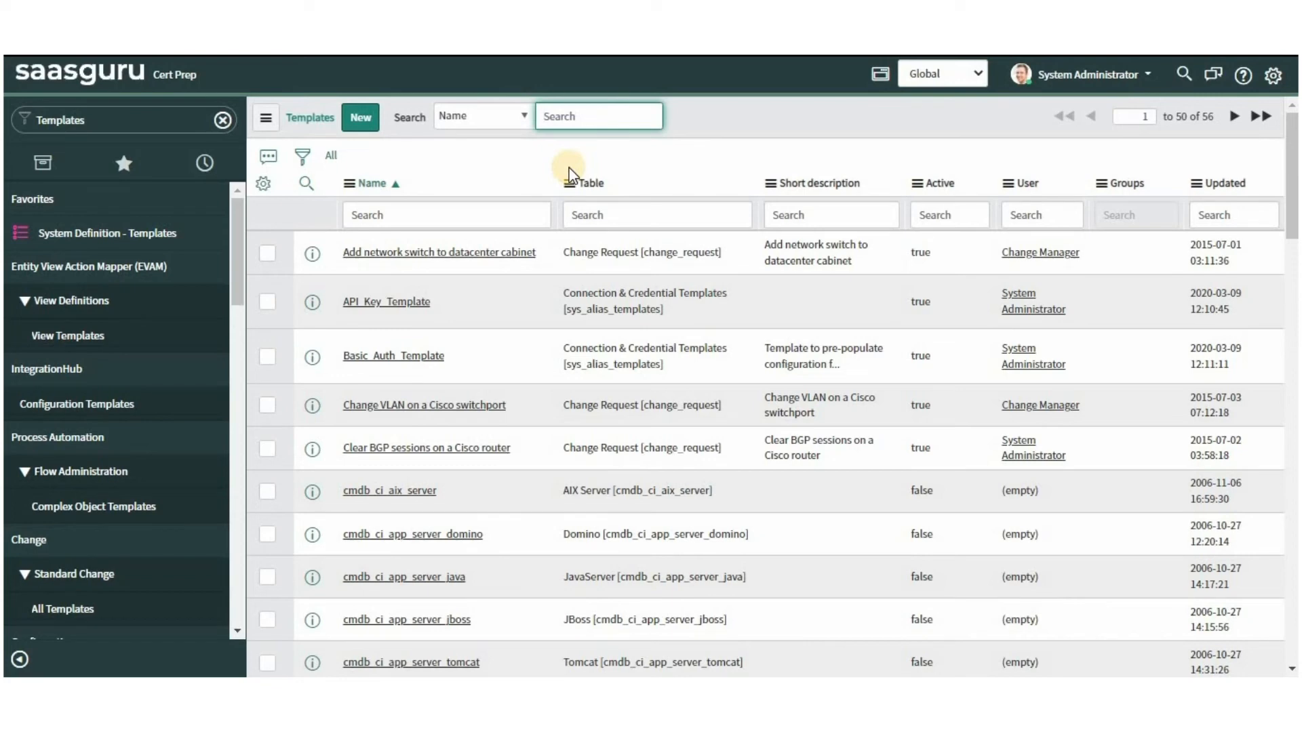
mouse_move(440, 166)
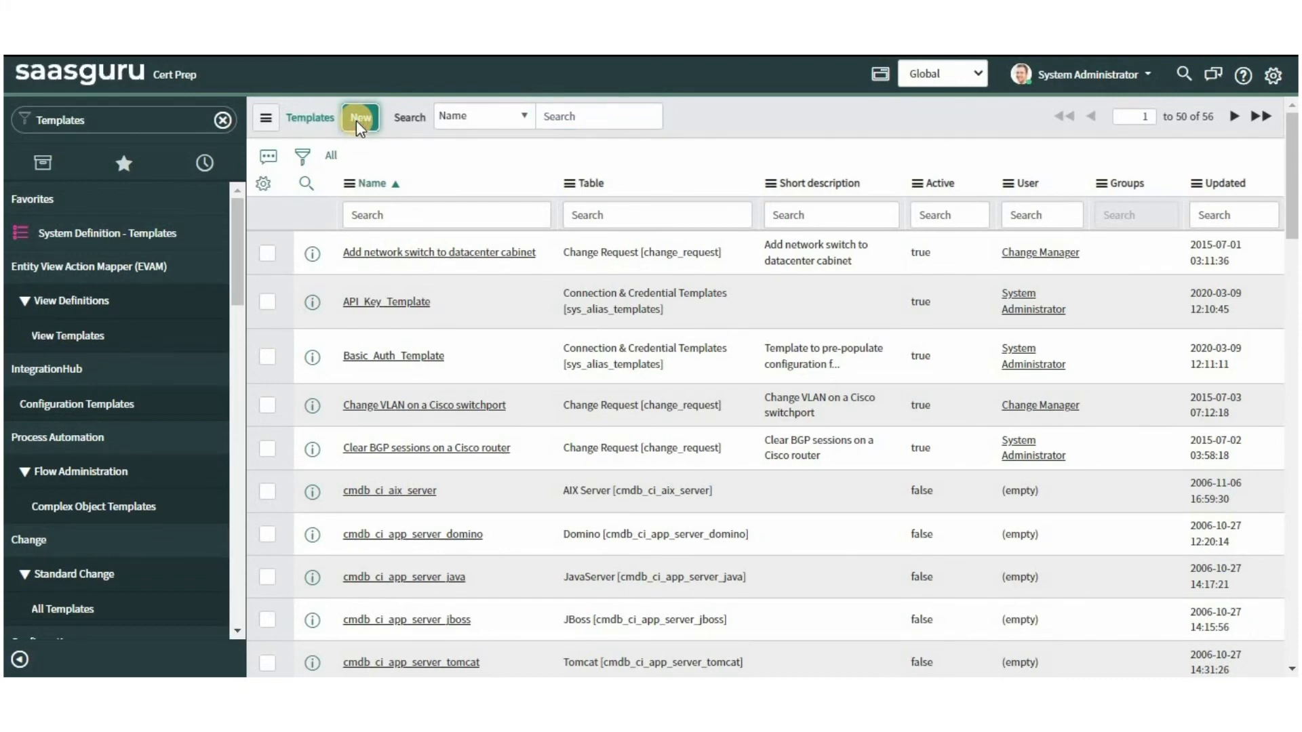
- Create a new template record and set its table to Incident [incident]
click(359, 116)
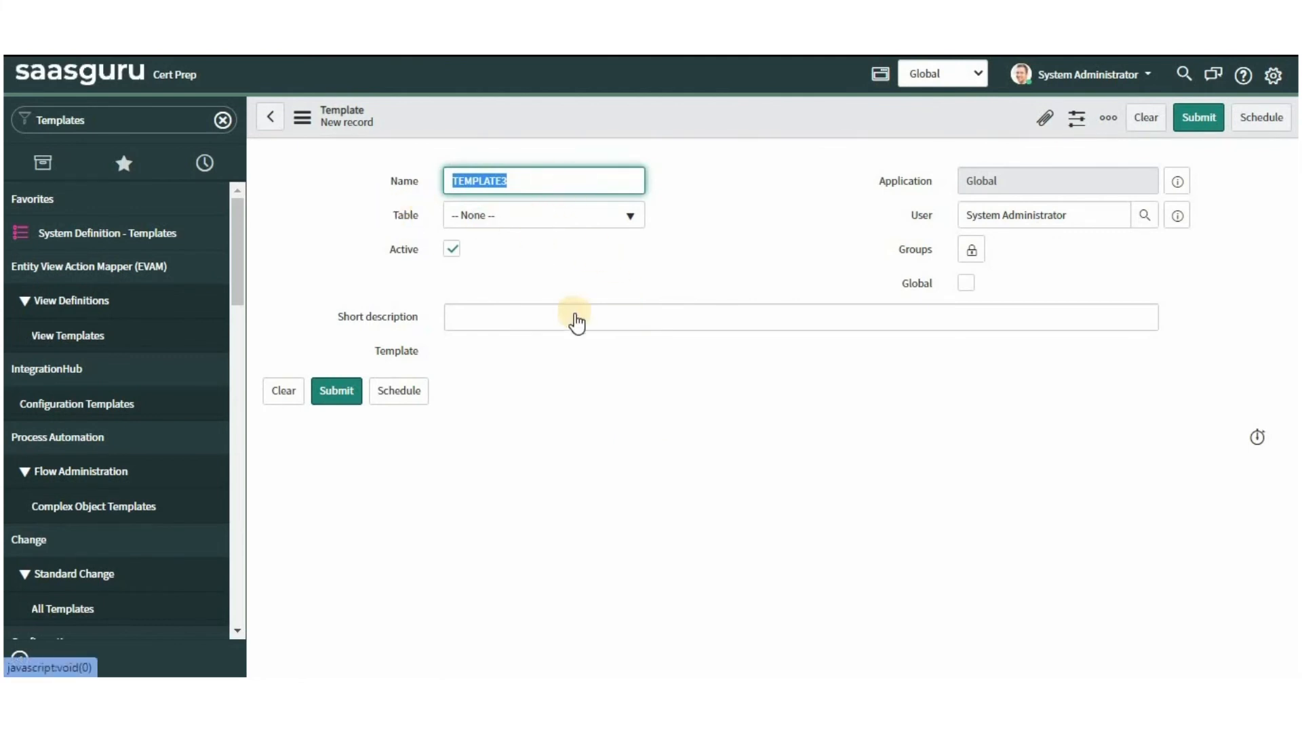
click(543, 215)
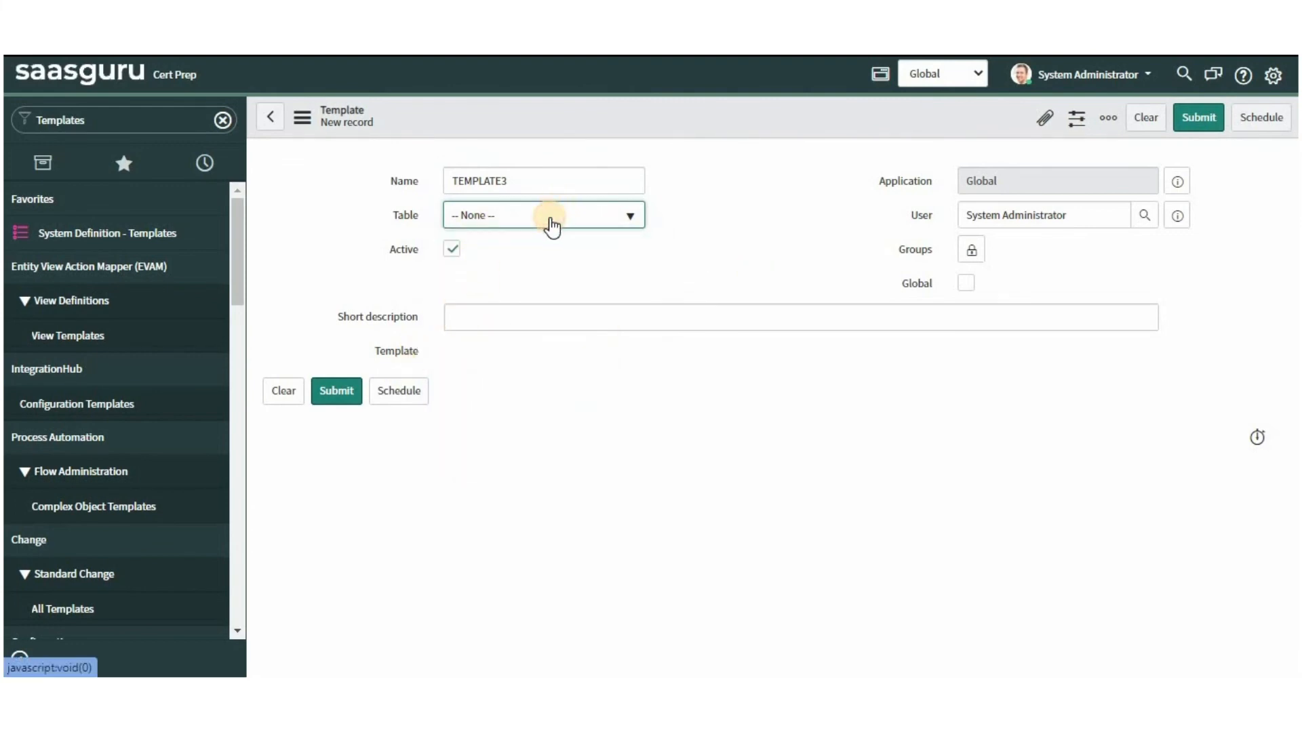
click(544, 215)
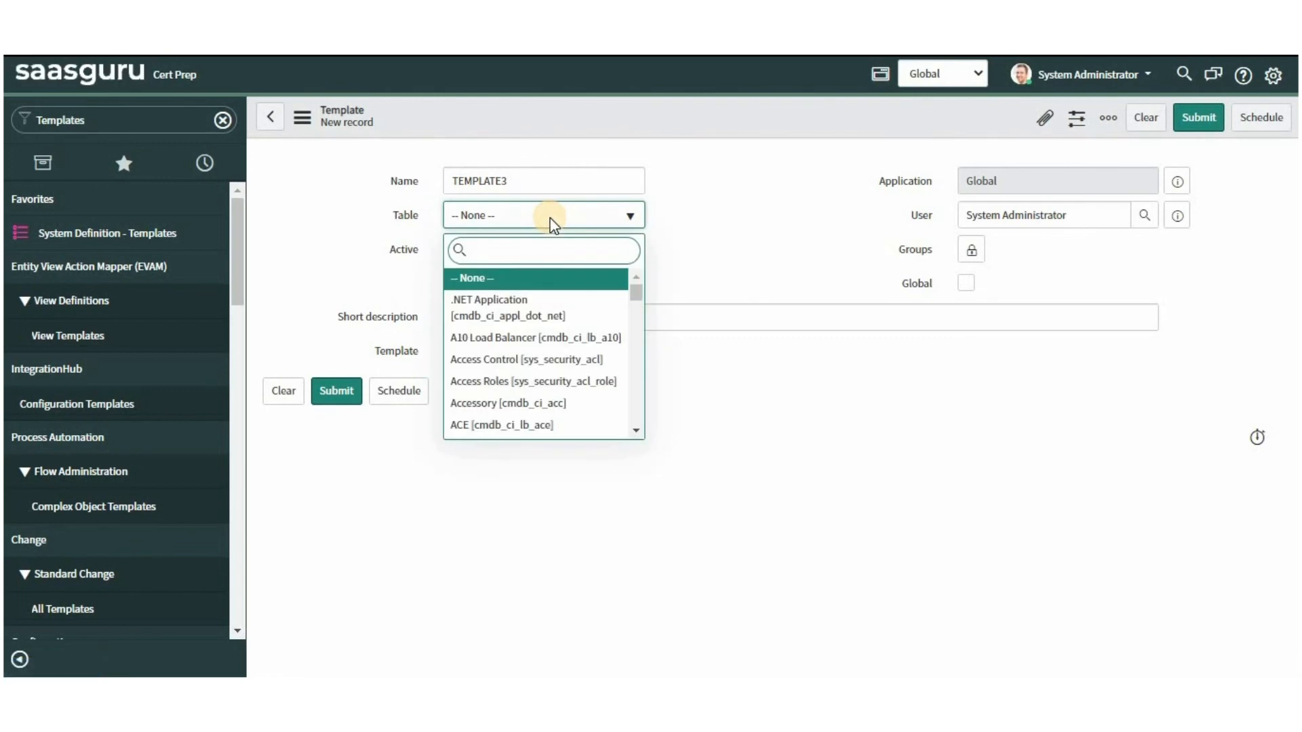
click(543, 250)
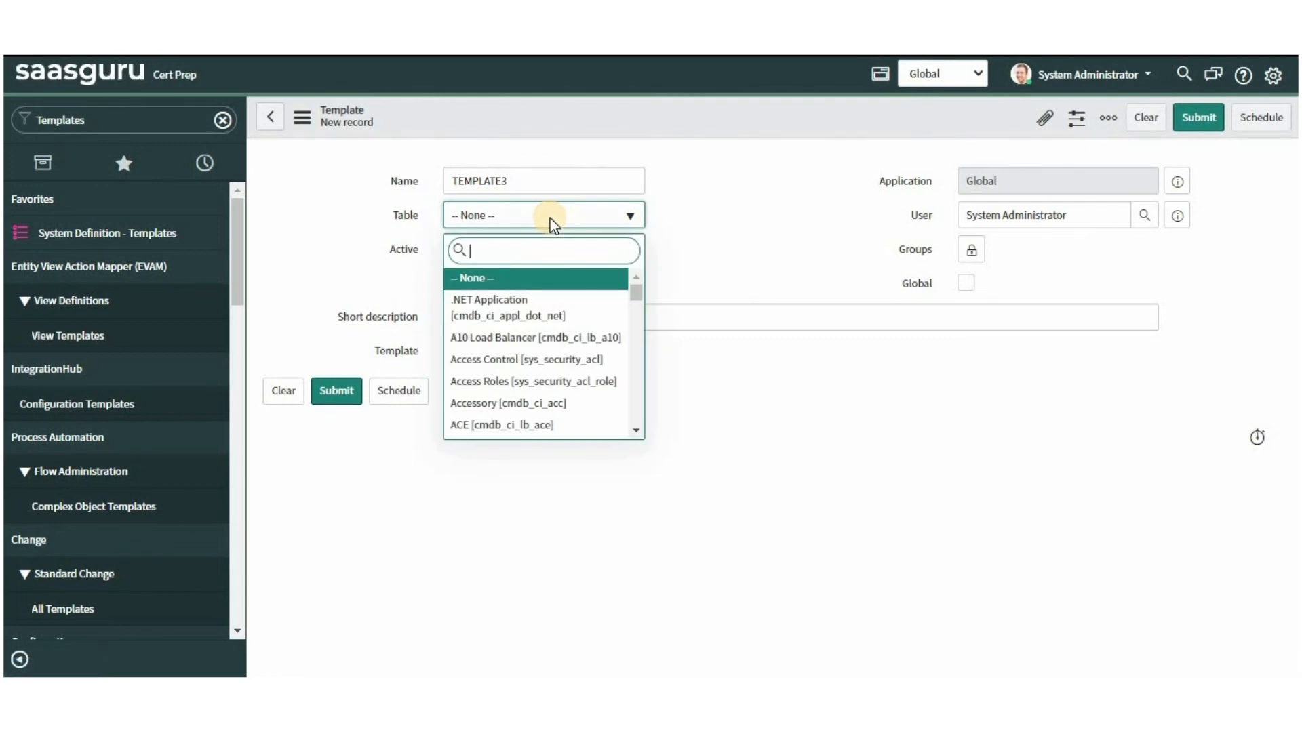
text(incident)
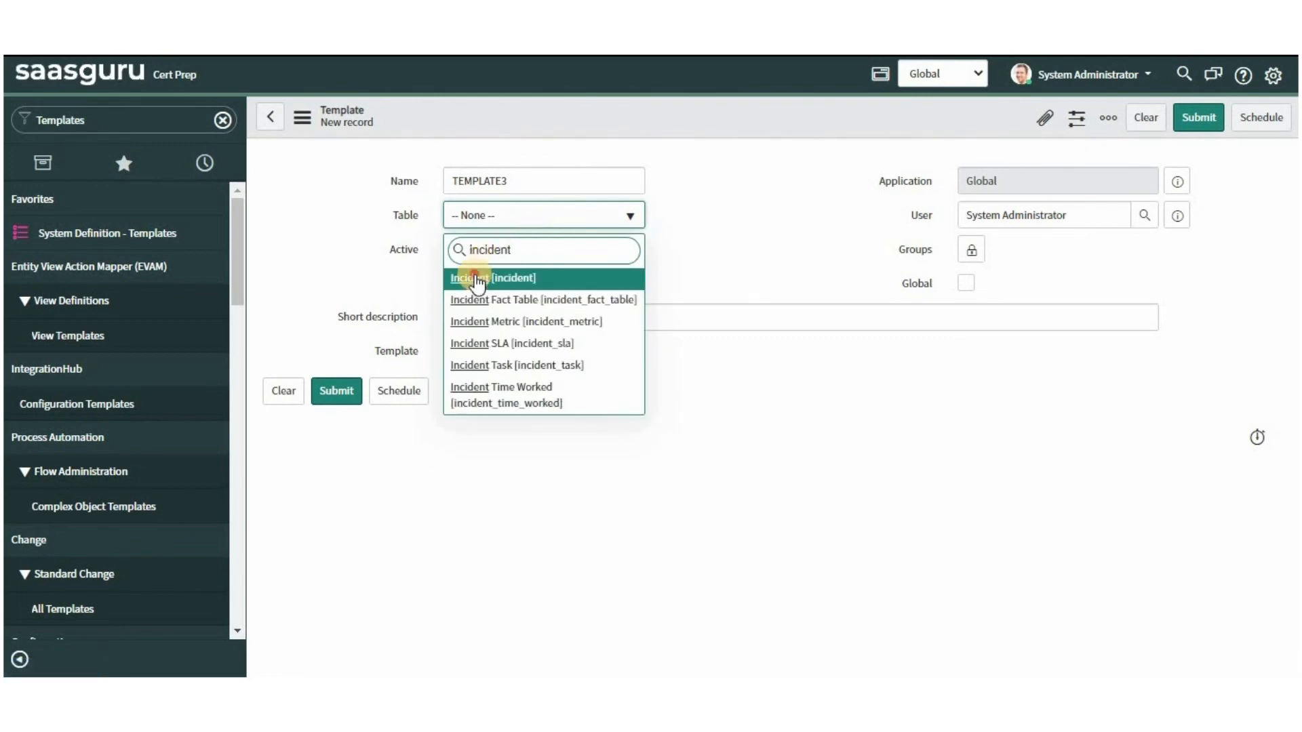
click(477, 277)
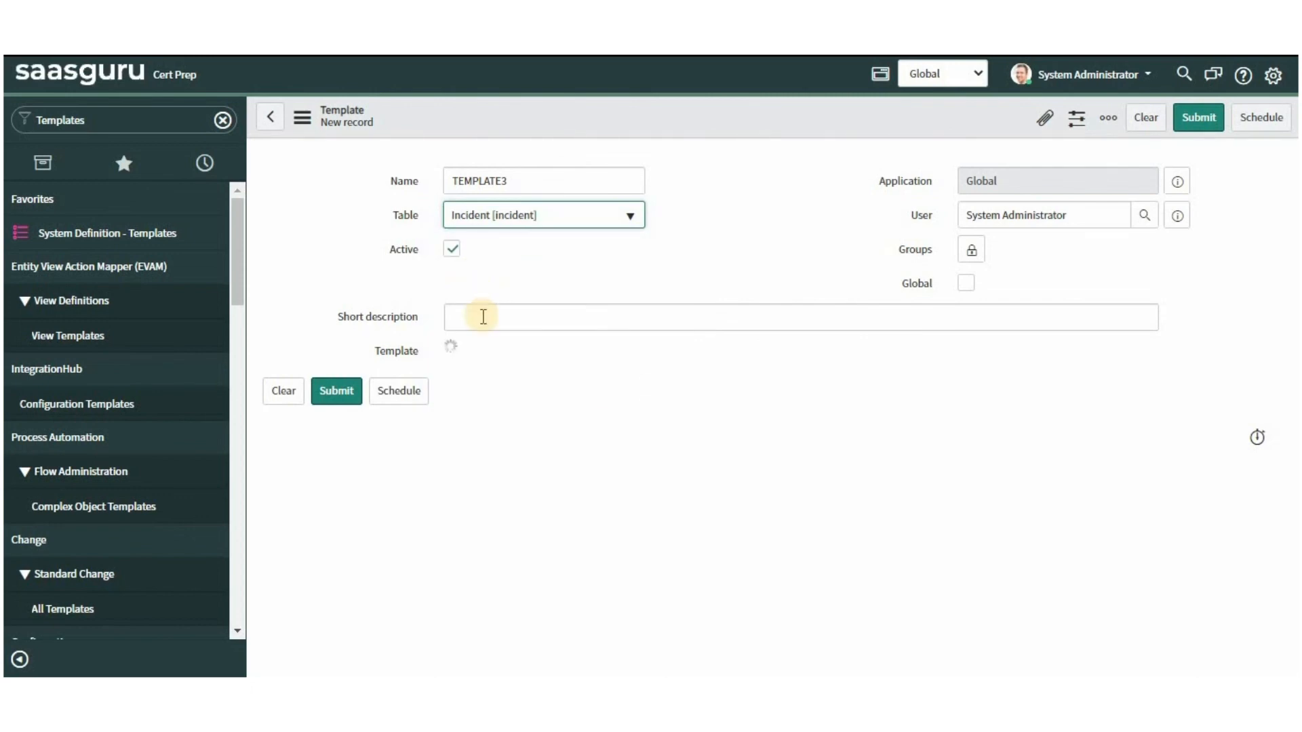
- Enter 'Network' as the template's short description and browse the incident field choices
click(797, 318)
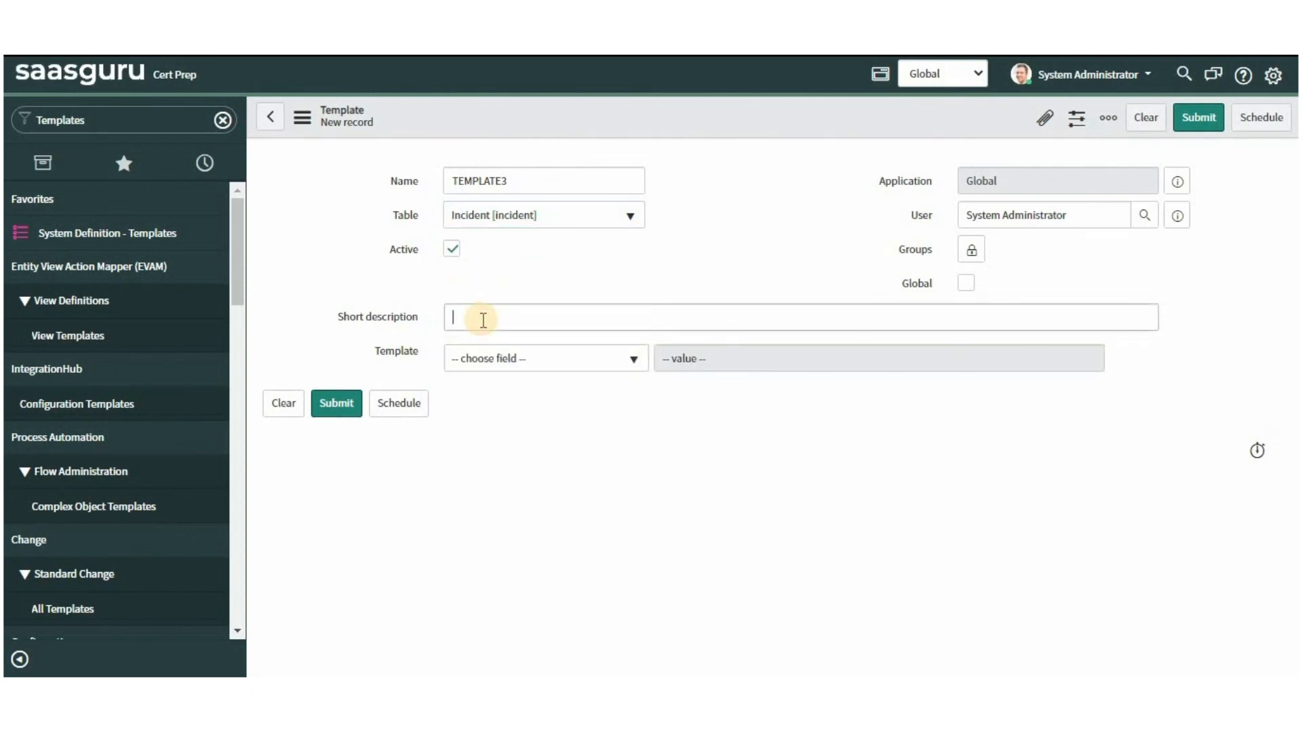
text(Network)
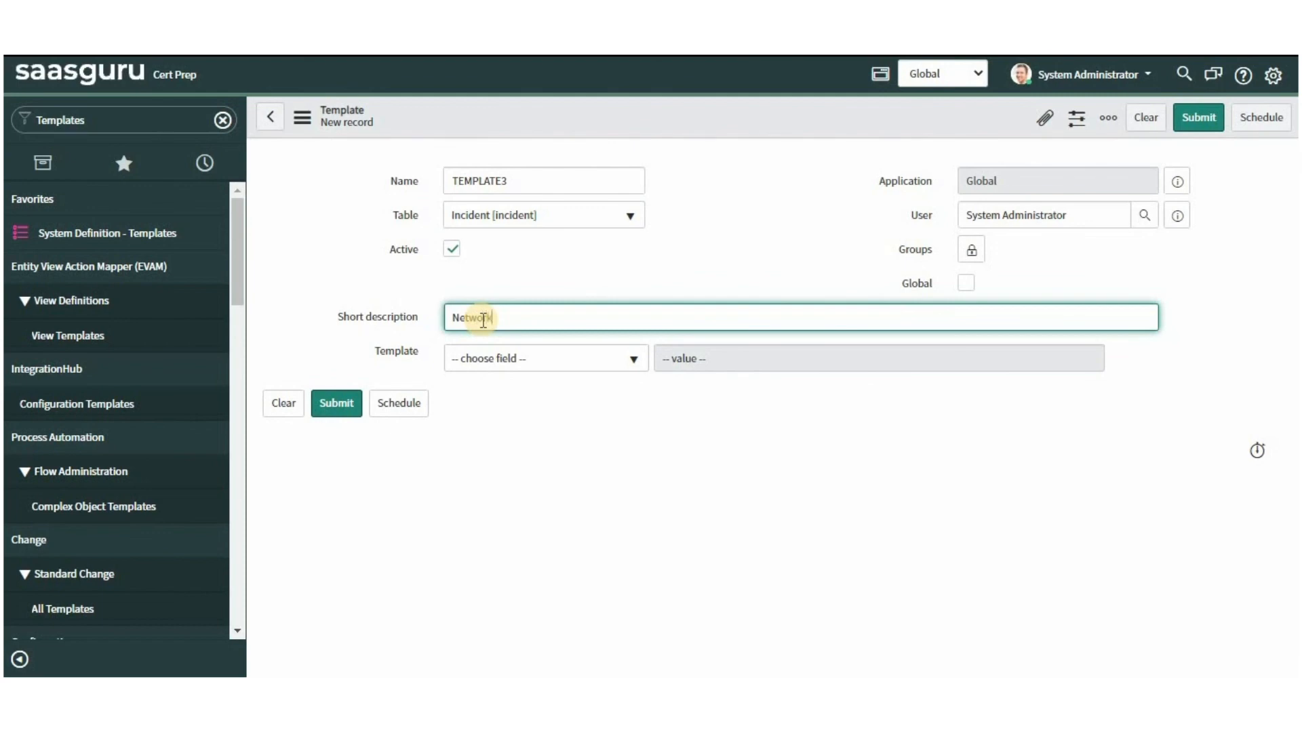
click(544, 358)
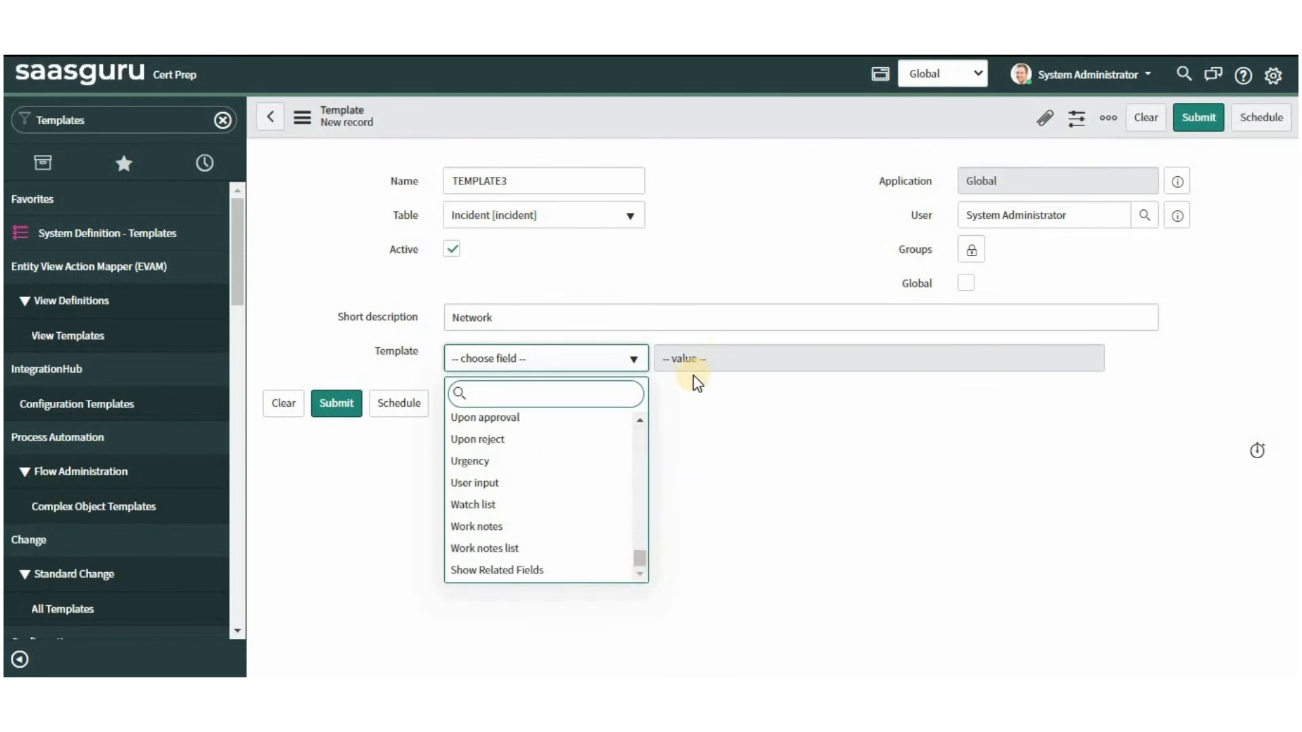
- Filter the application navigator by 'incident' to list only Incident modules
text(i)
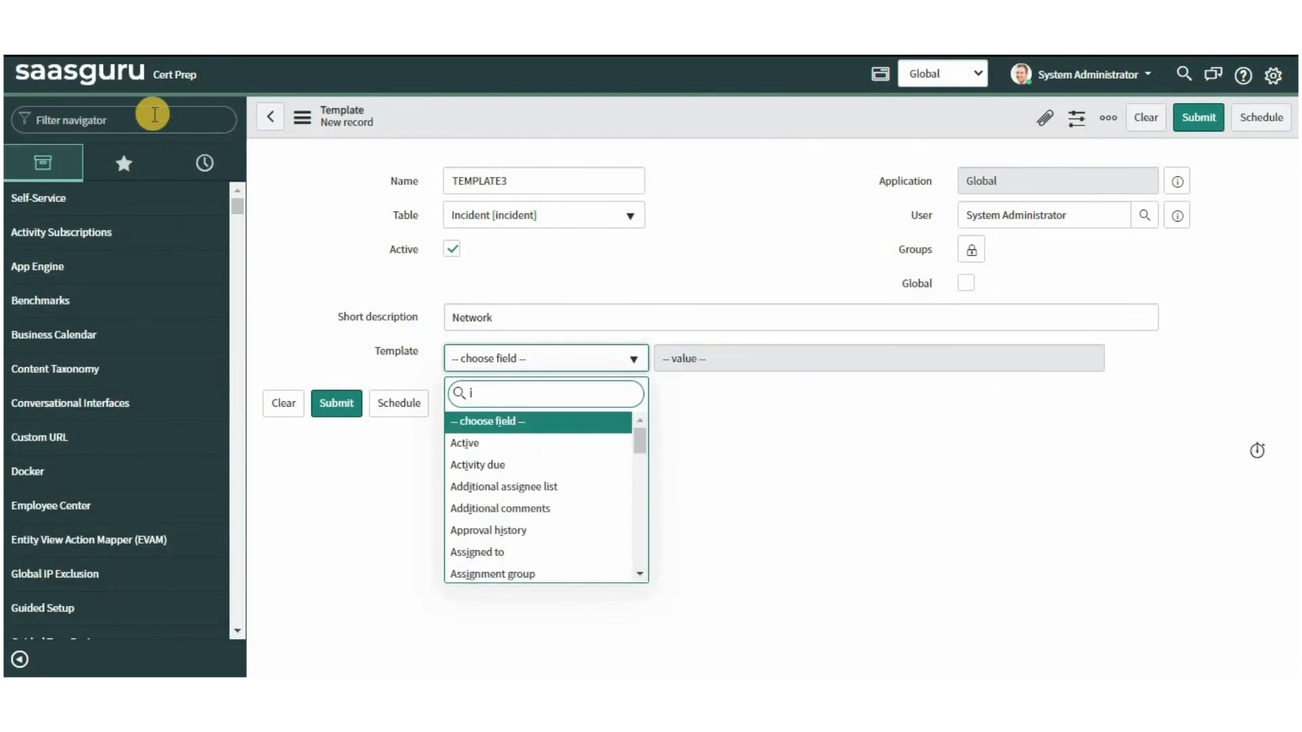
text(incident)
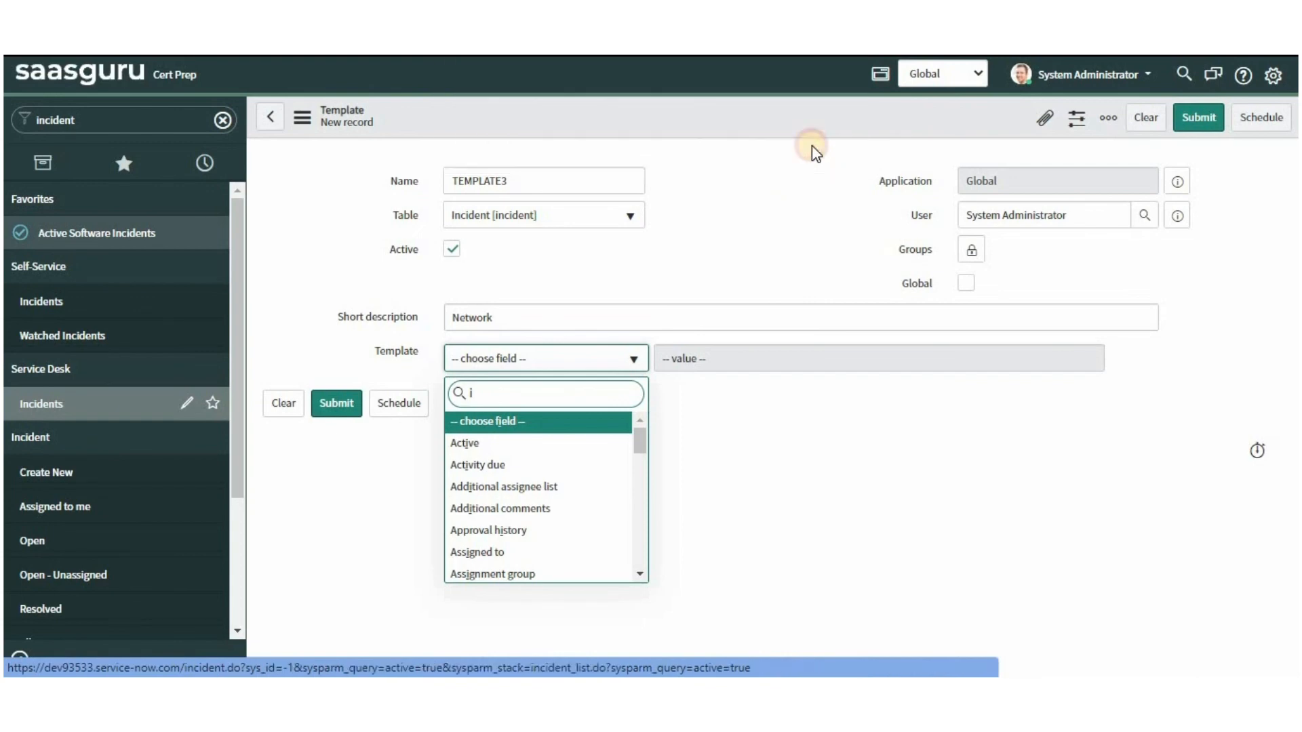
- Open a new Incident record, show its template bar, and start a new template
click(46, 472)
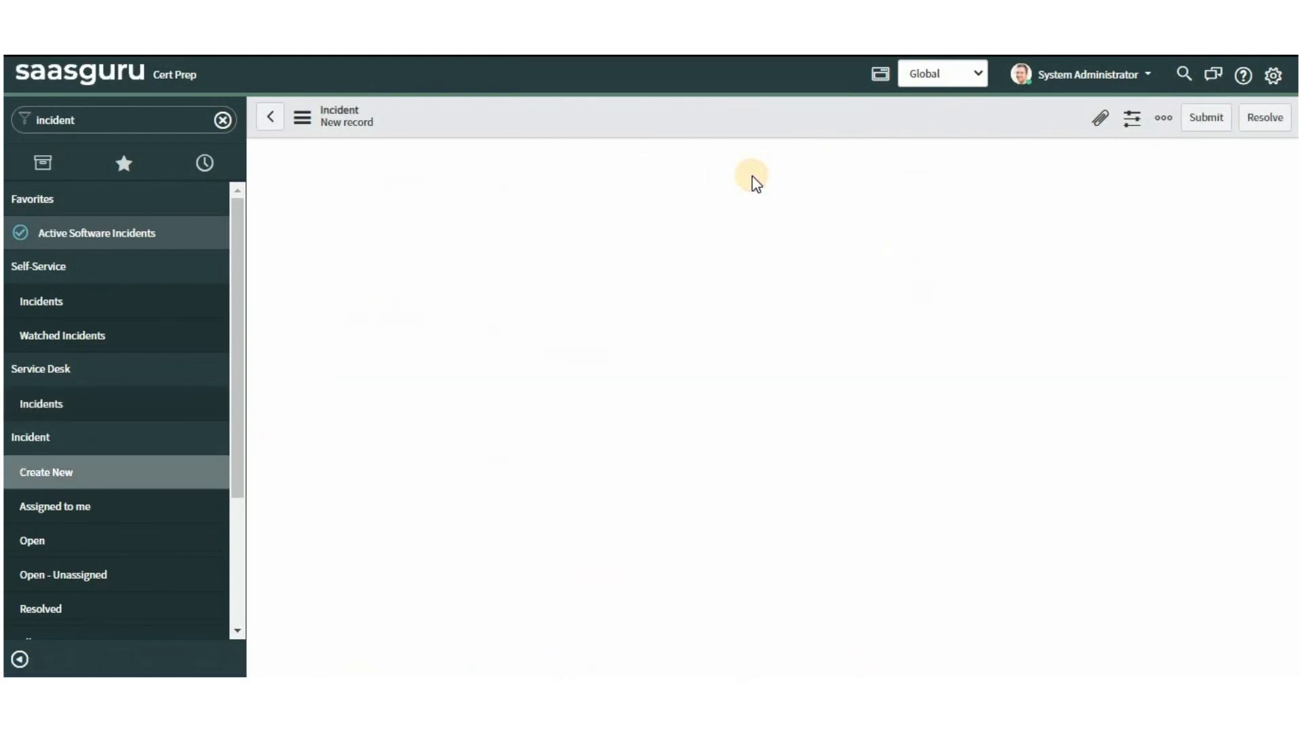
click(1162, 117)
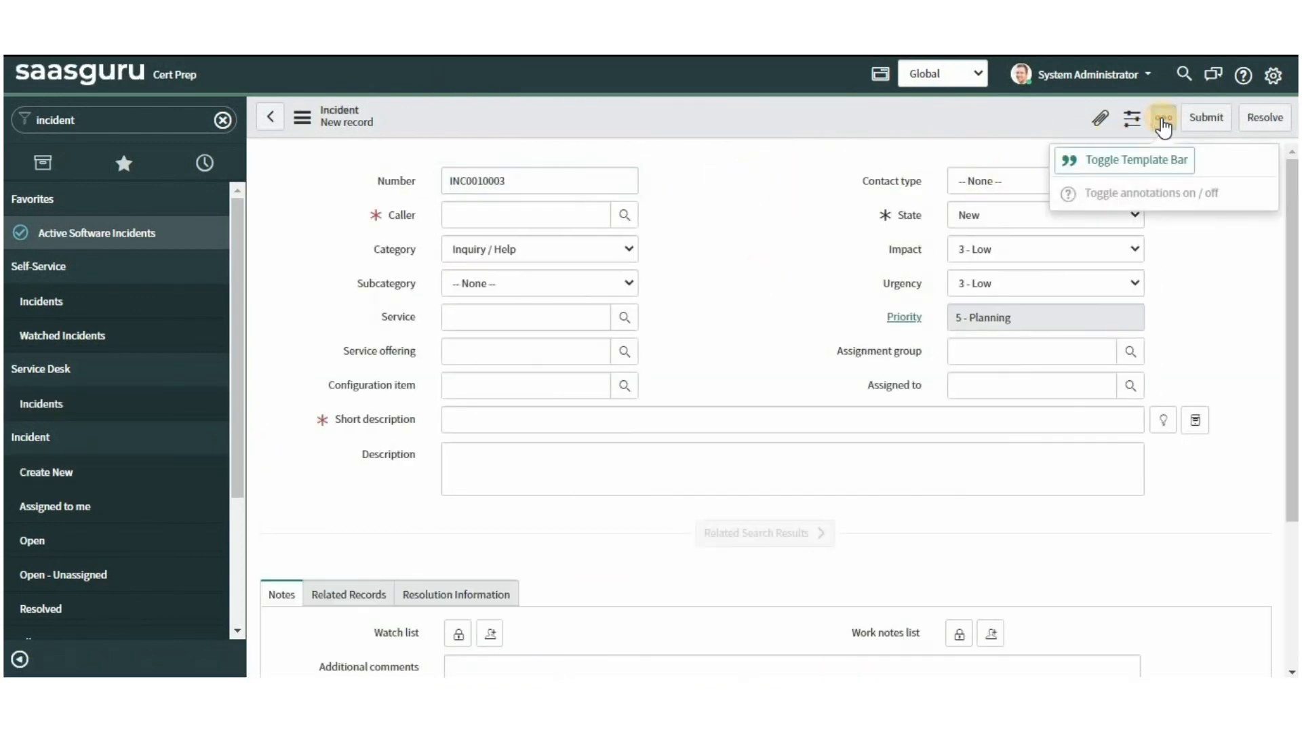
click(1135, 160)
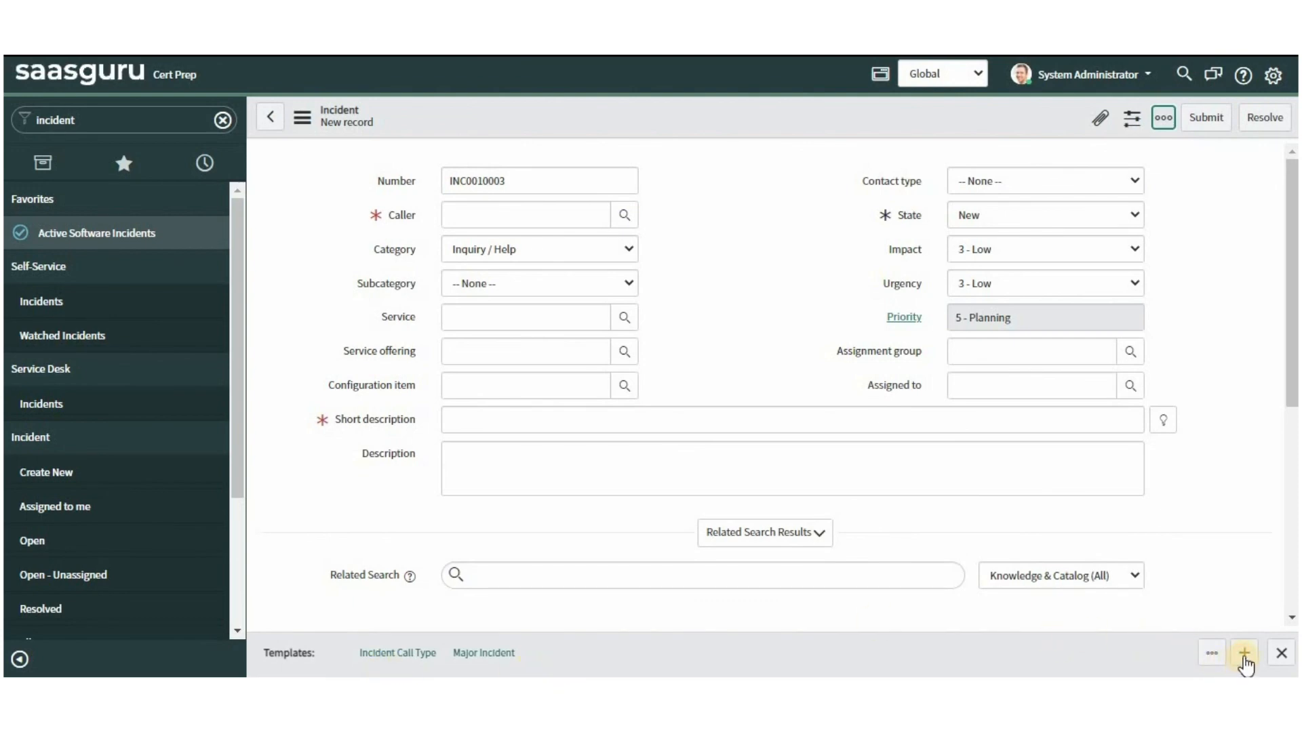
click(1243, 652)
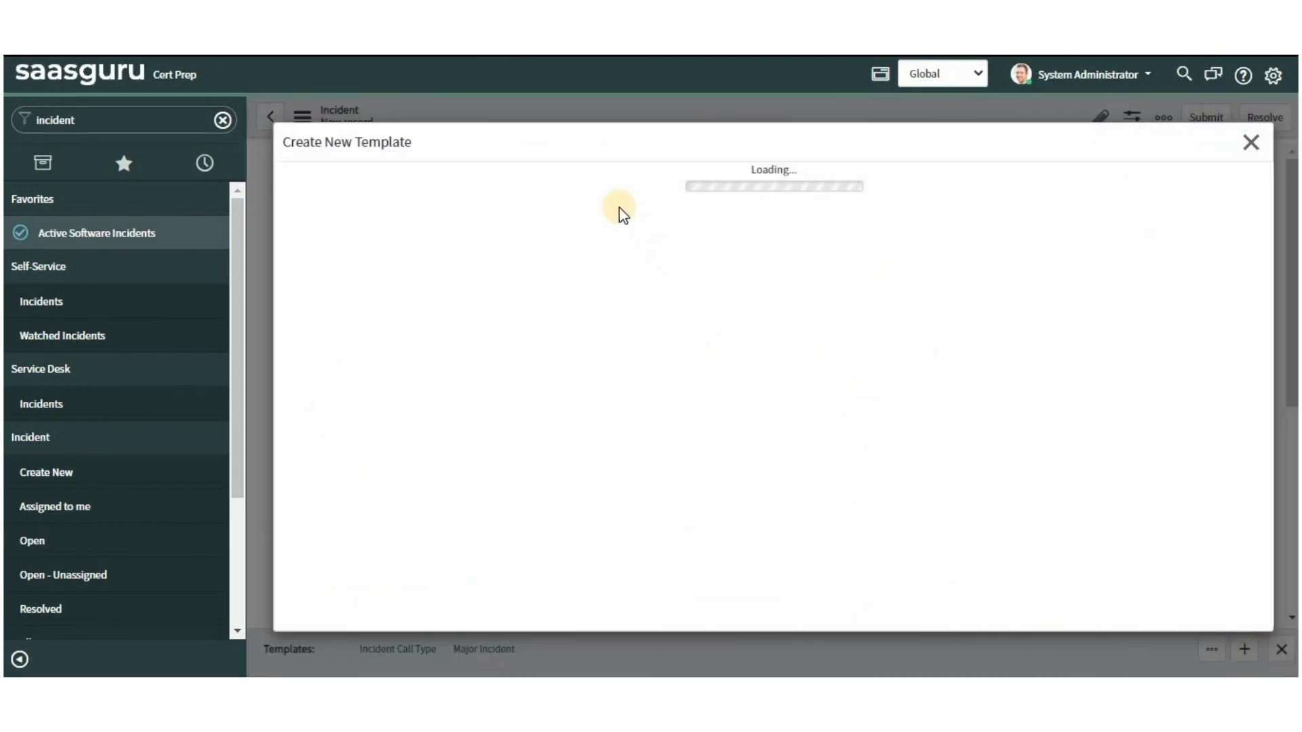